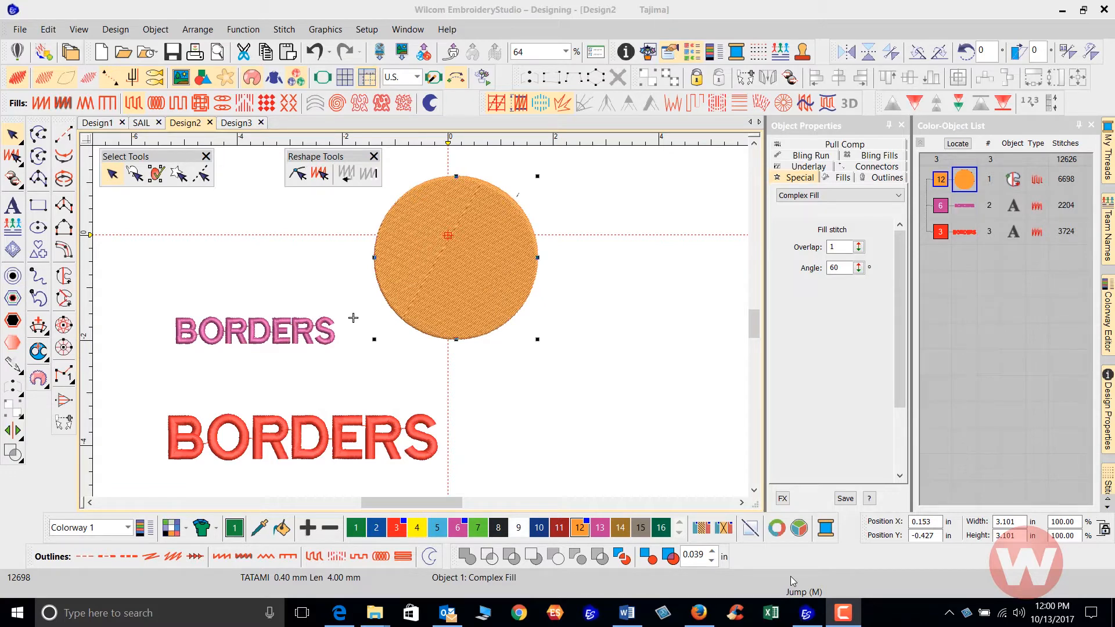
pyautogui.moveTo(602, 295)
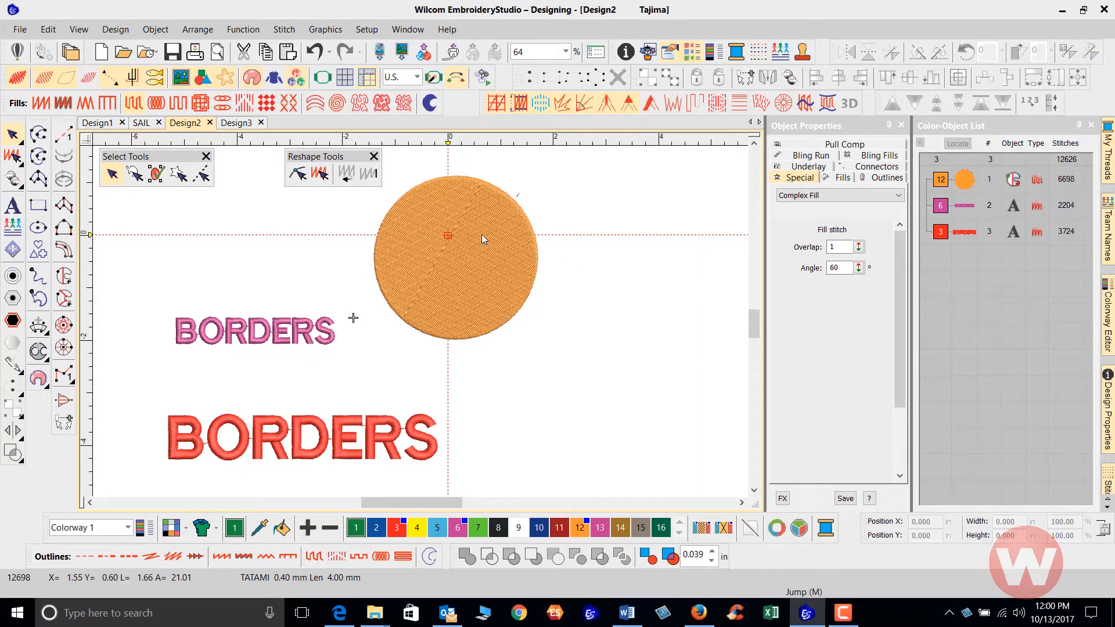
# Select the orange circle, cancel Simple Offsets, and change units from U.S. to Metric
pyautogui.click(462, 261)
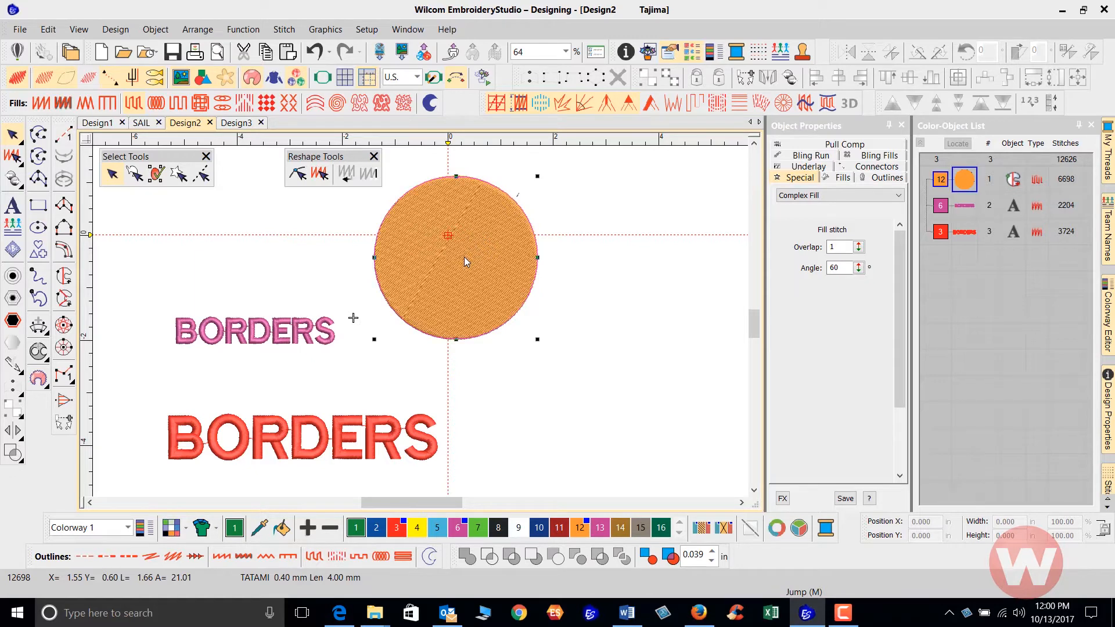
pyautogui.click(462, 260)
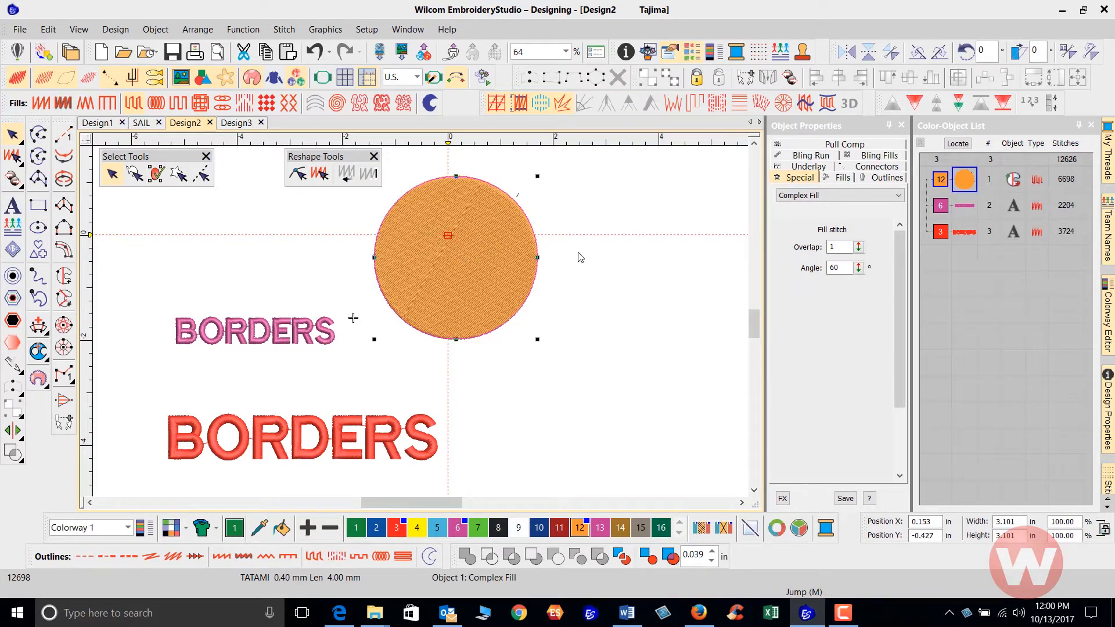
pyautogui.moveTo(606, 234)
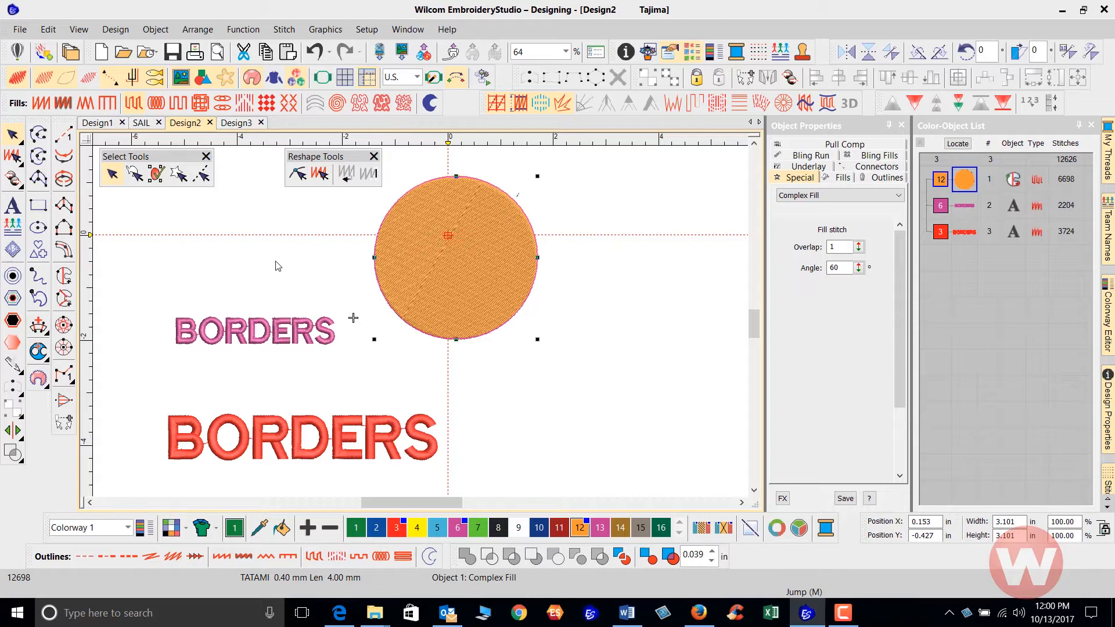
pyautogui.moveTo(12, 276)
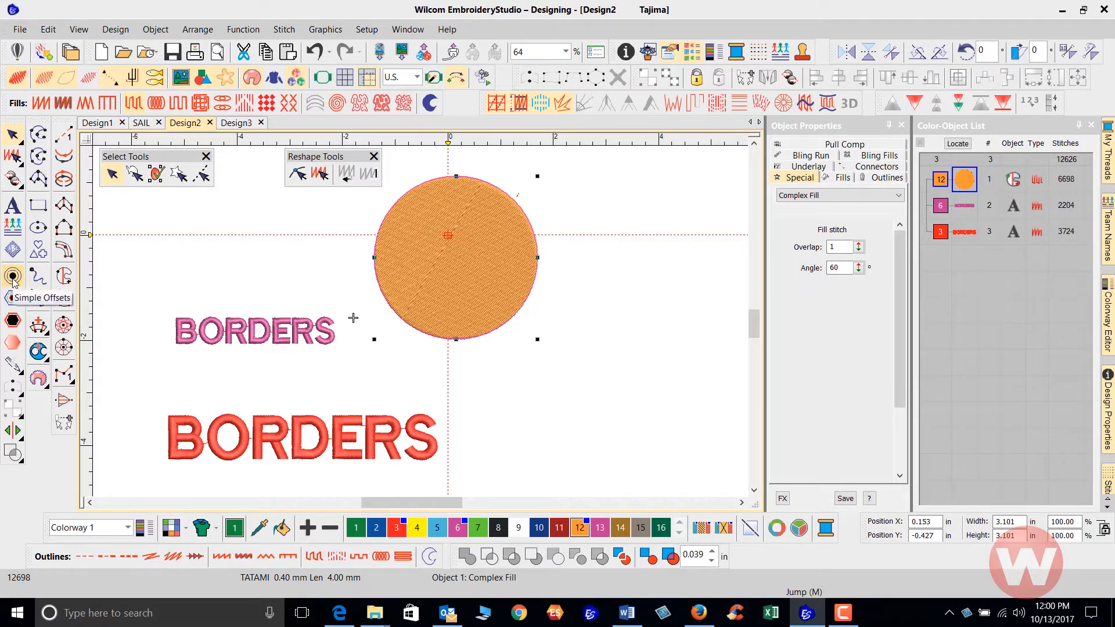
pyautogui.moveTo(12, 276)
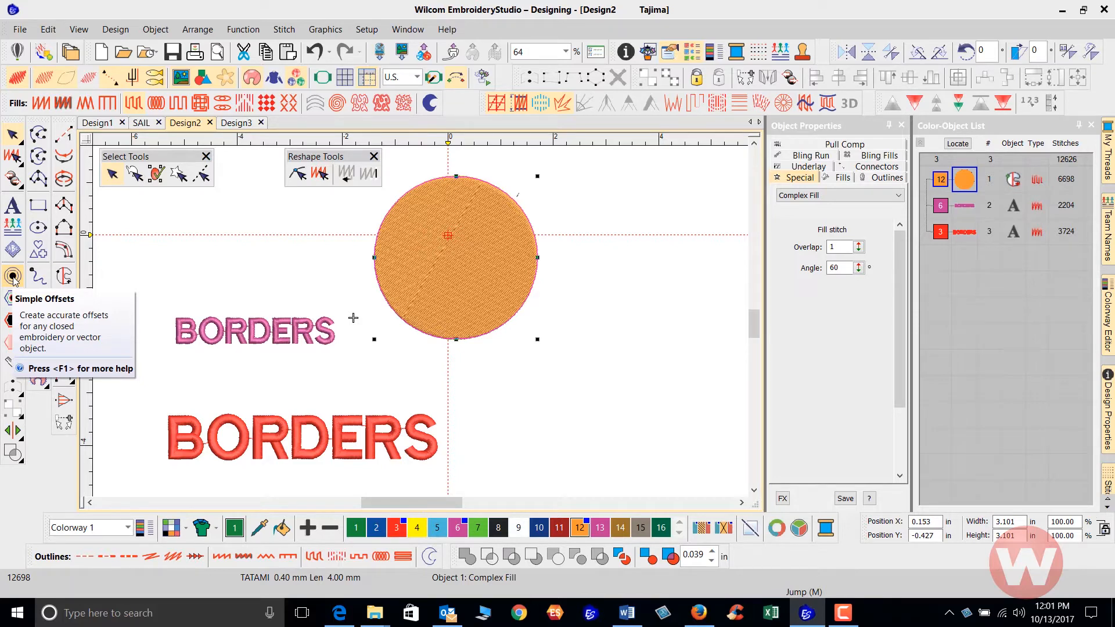
pyautogui.click(13, 276)
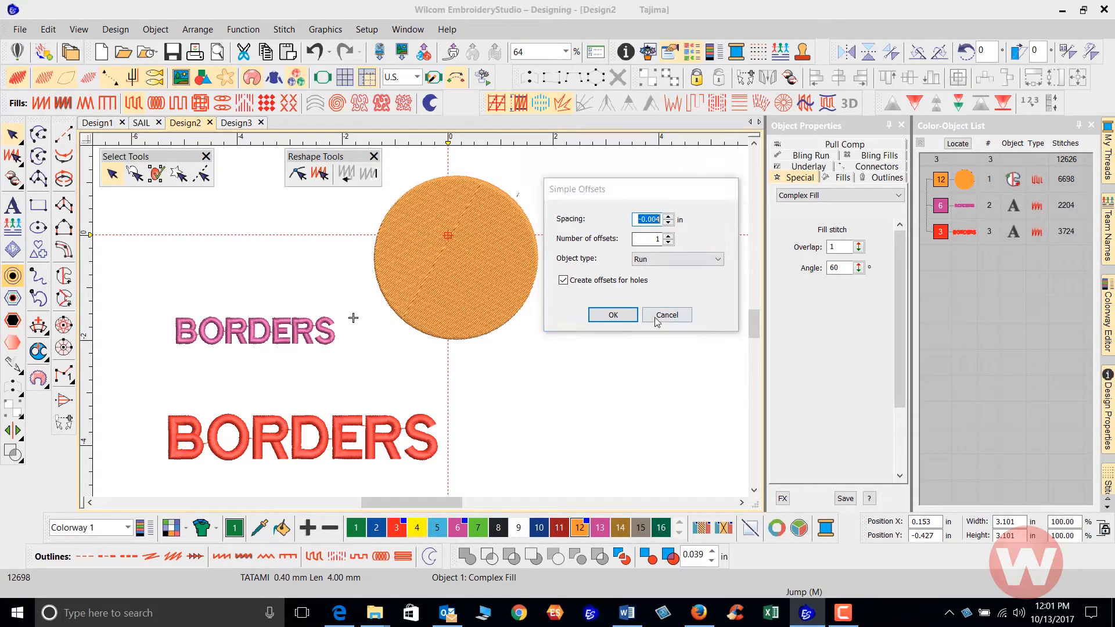
pyautogui.click(665, 314)
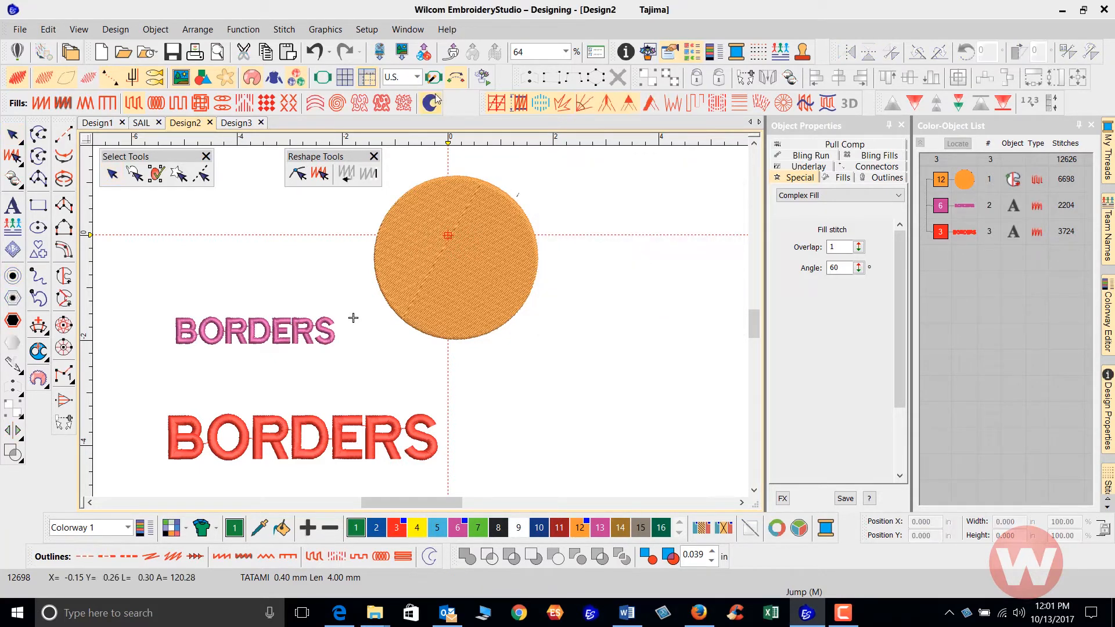
pyautogui.click(415, 76)
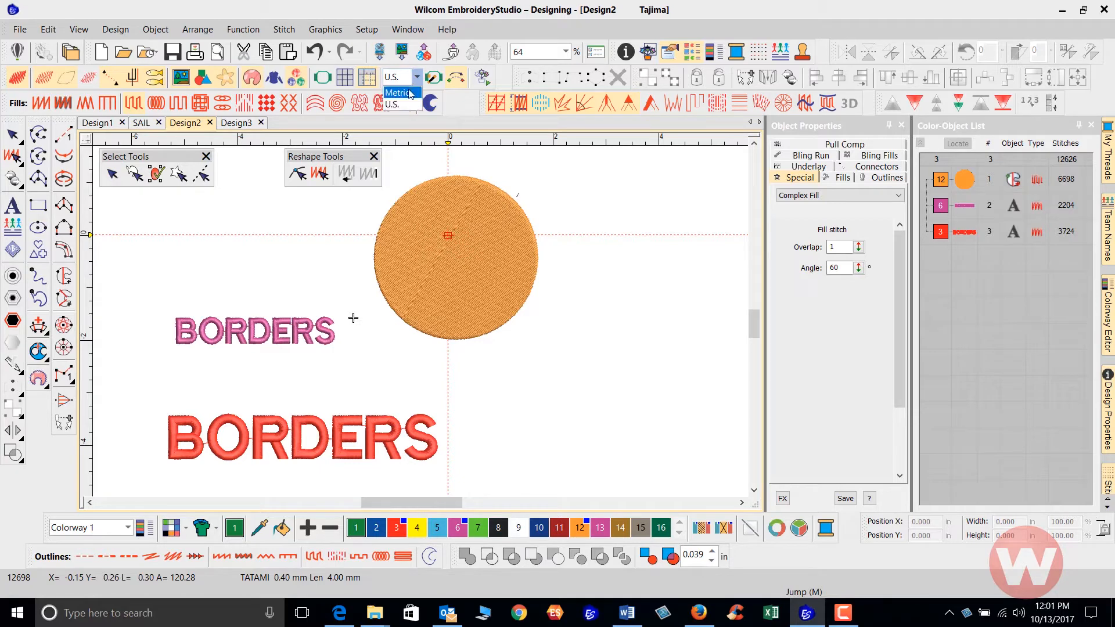
pyautogui.click(399, 93)
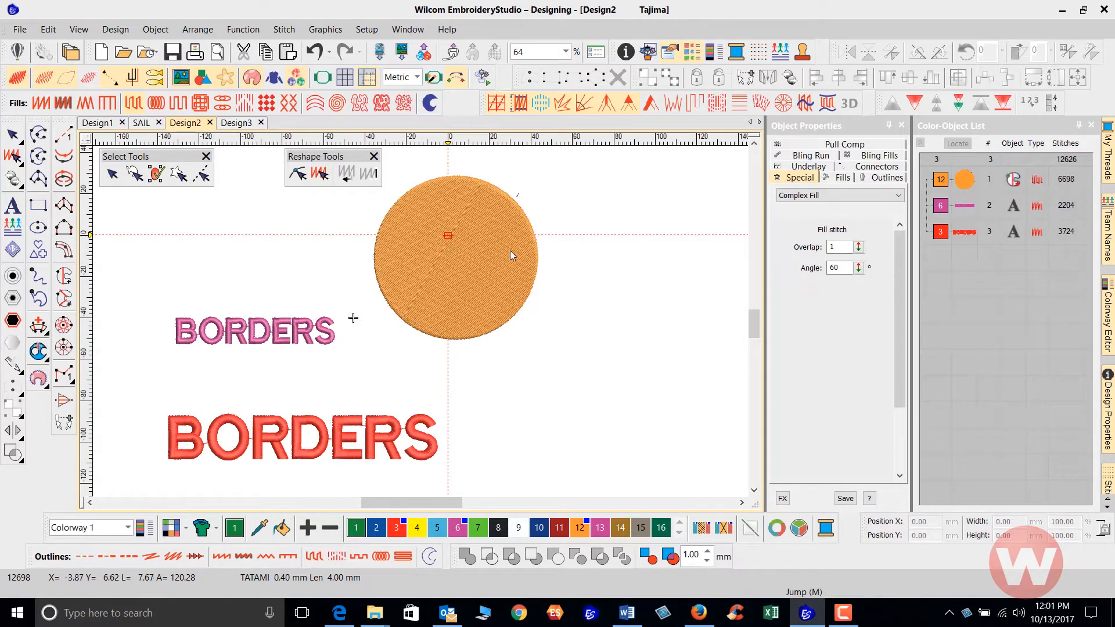
# Open Simple Offsets for the circle, keeping a Run offset at -0.10 mm spacing
pyautogui.click(456, 256)
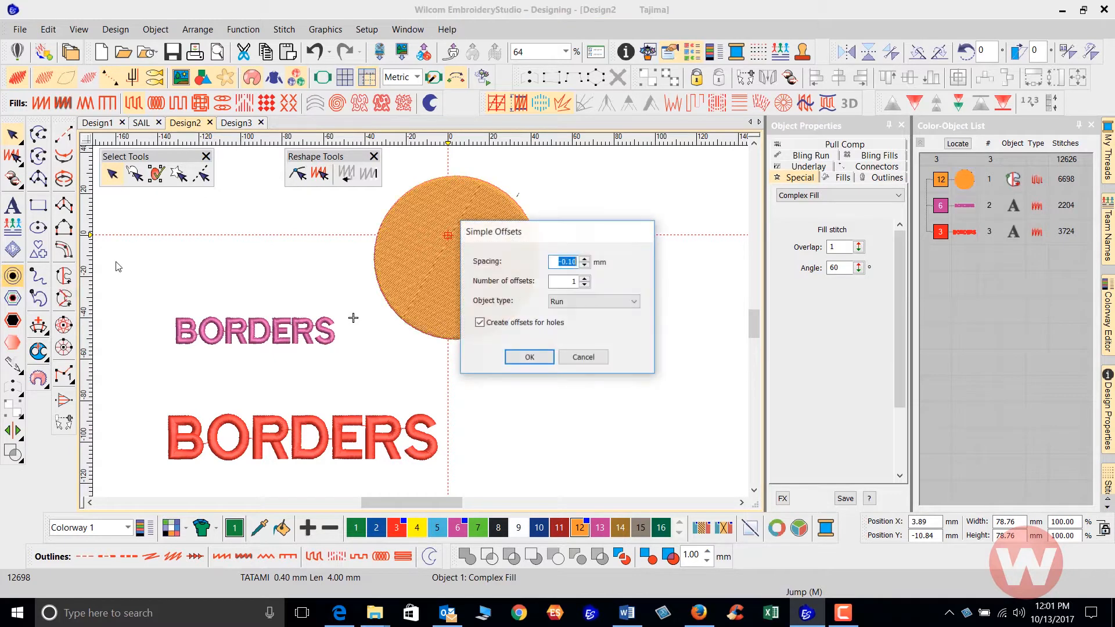
pyautogui.moveTo(493, 232); pyautogui.dragTo(582, 174)
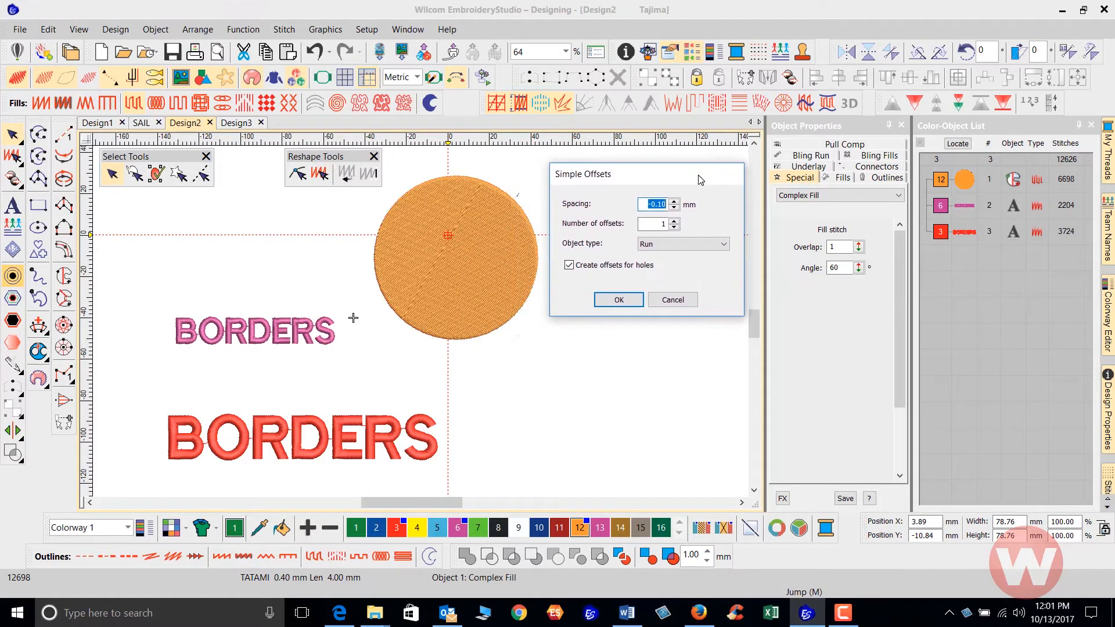
pyautogui.moveTo(640, 285)
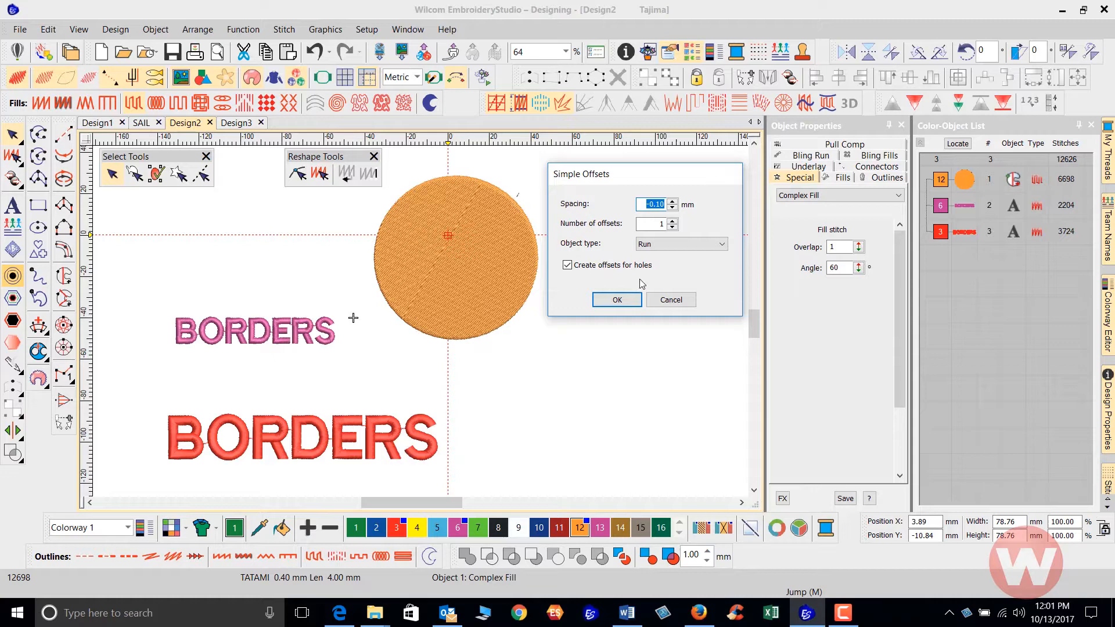
pyautogui.moveTo(581, 209)
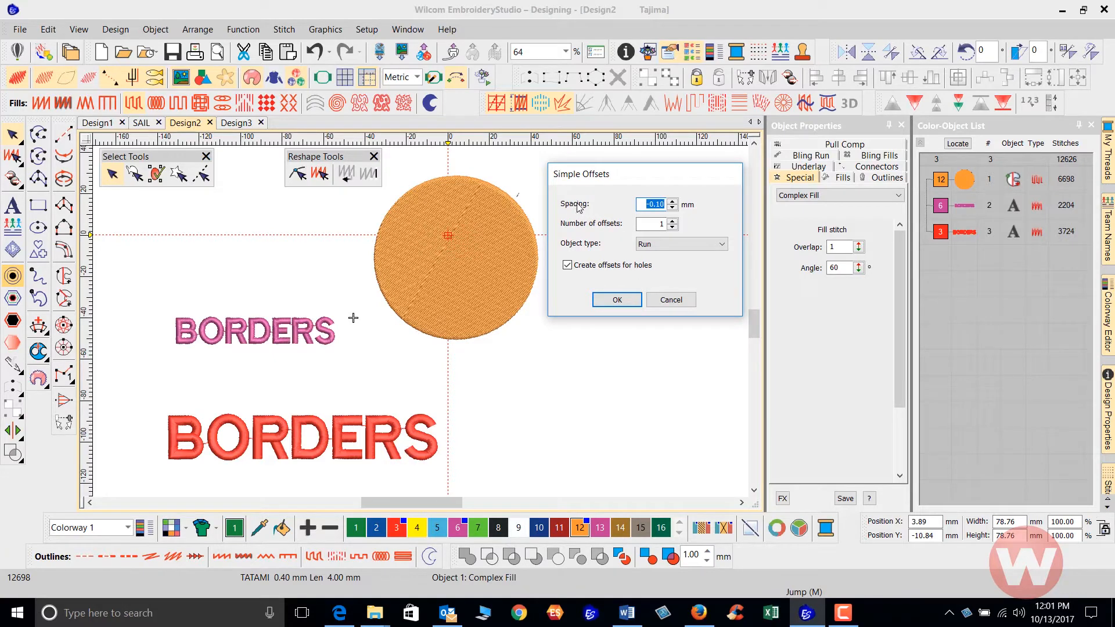
pyautogui.moveTo(455, 179)
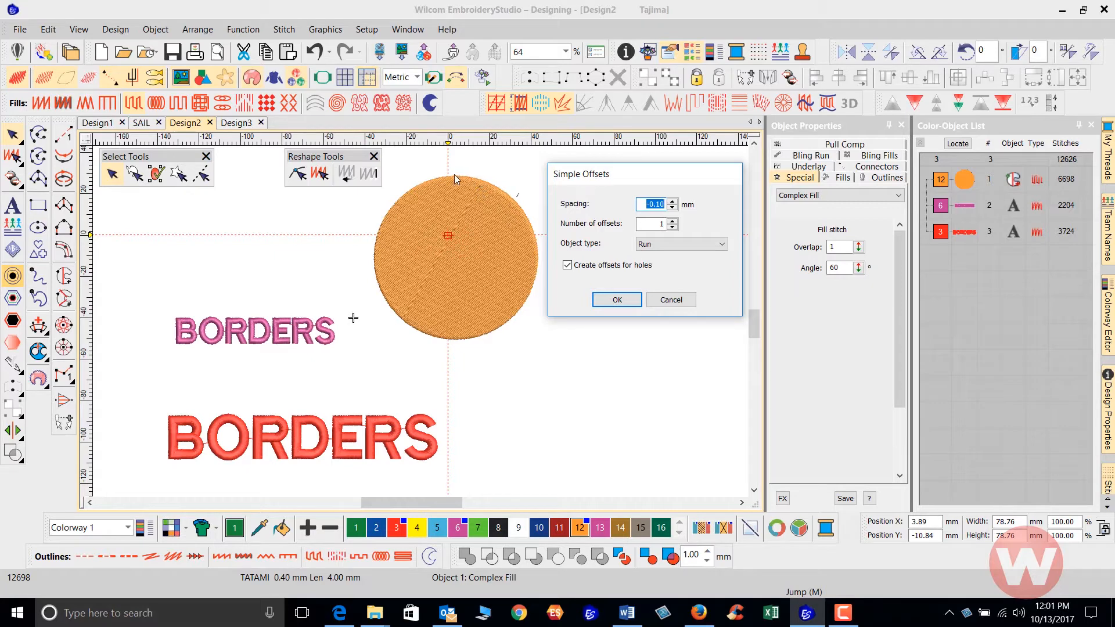
pyautogui.moveTo(633, 181)
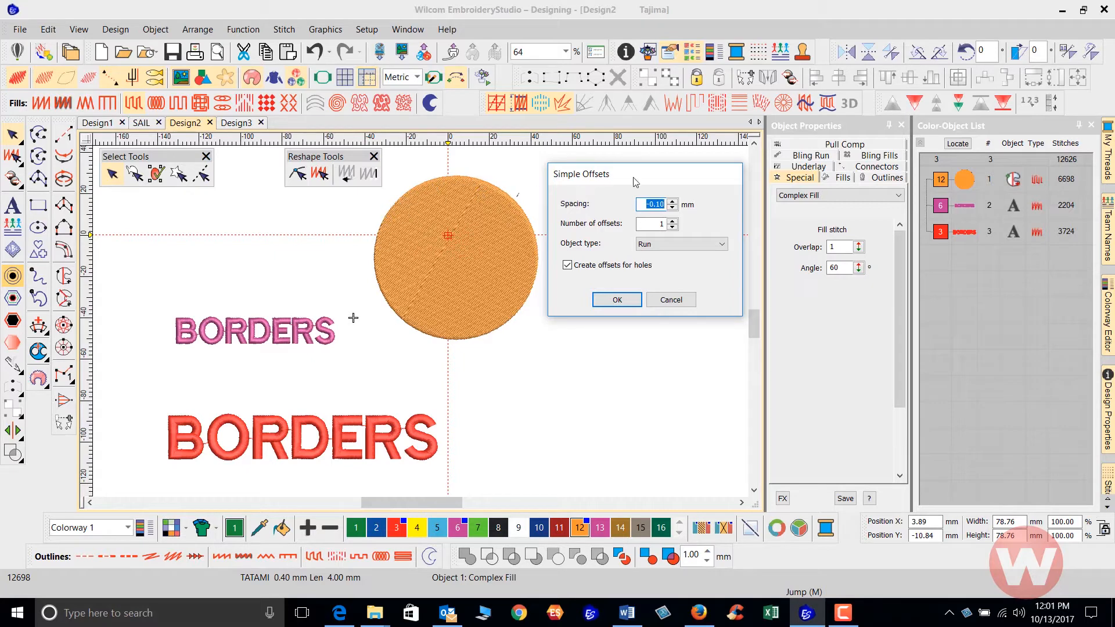
pyautogui.moveTo(589, 235)
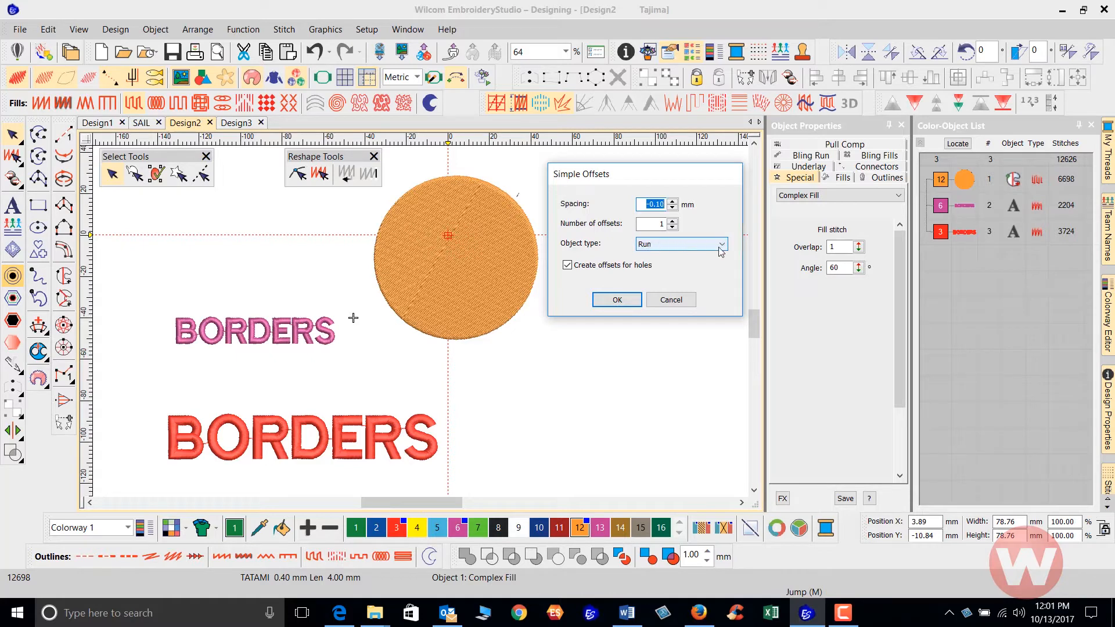
pyautogui.click(721, 243)
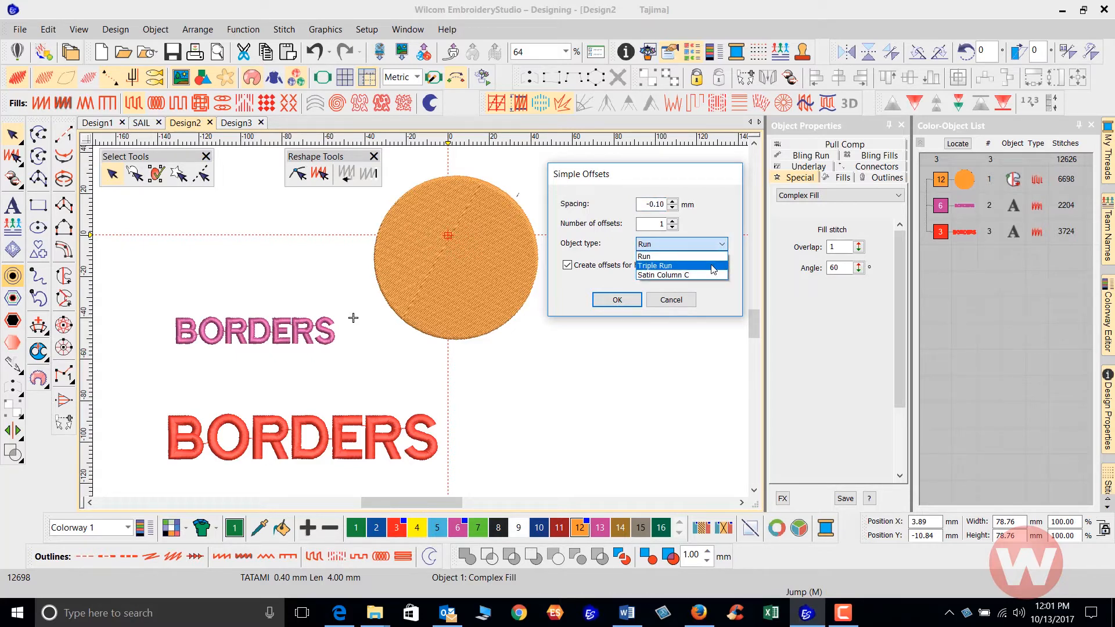
pyautogui.moveTo(711, 279)
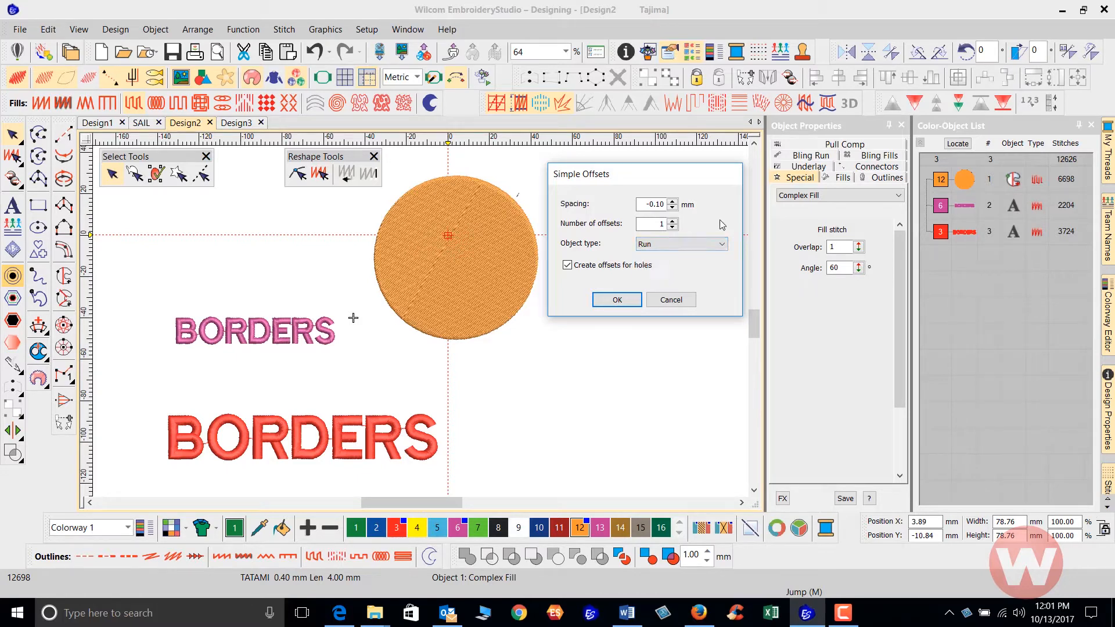
pyautogui.moveTo(709, 219)
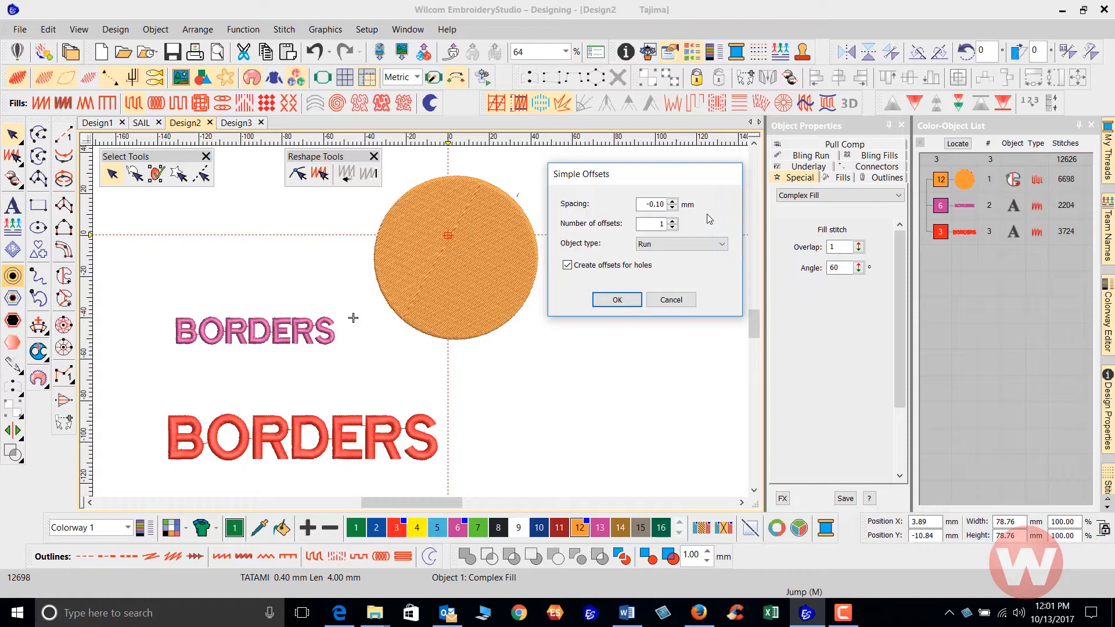
pyautogui.moveTo(529, 212)
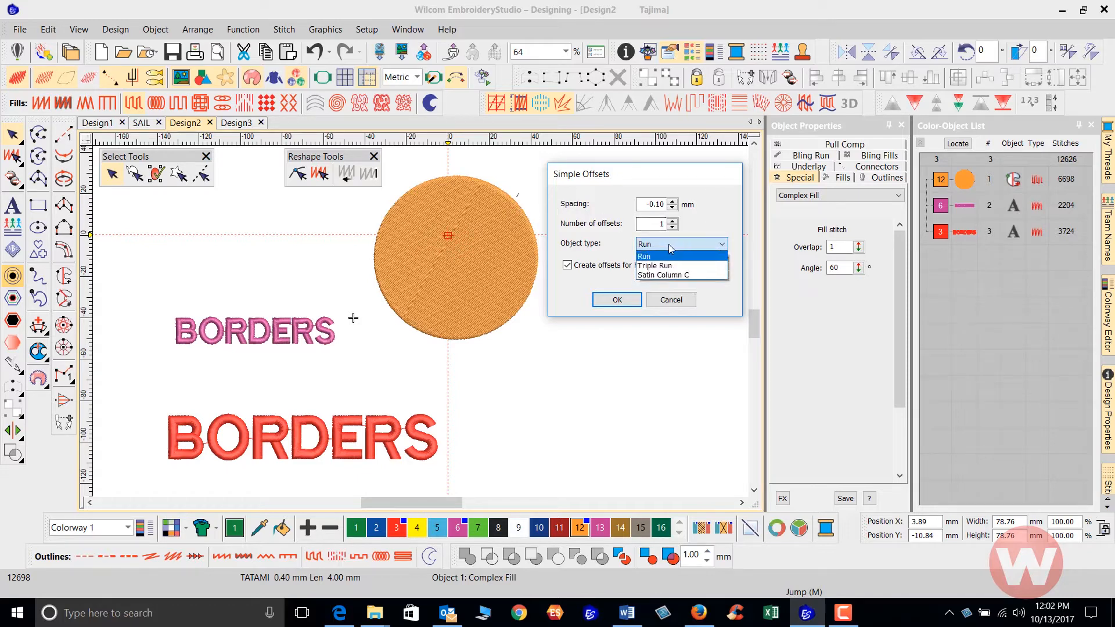
pyautogui.click(645, 255)
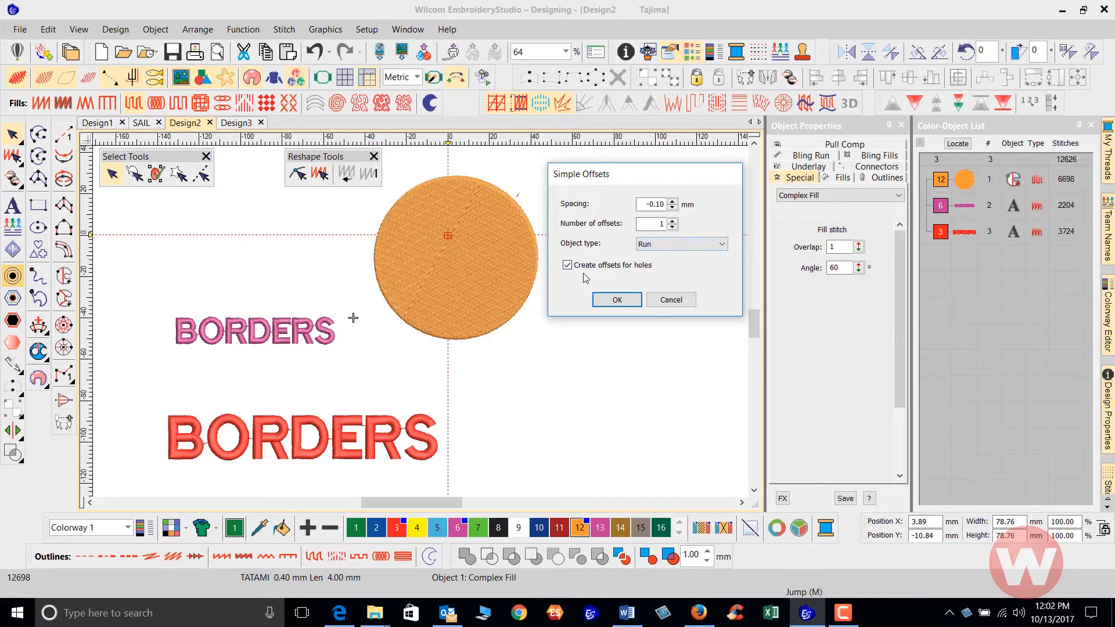
pyautogui.click(567, 265)
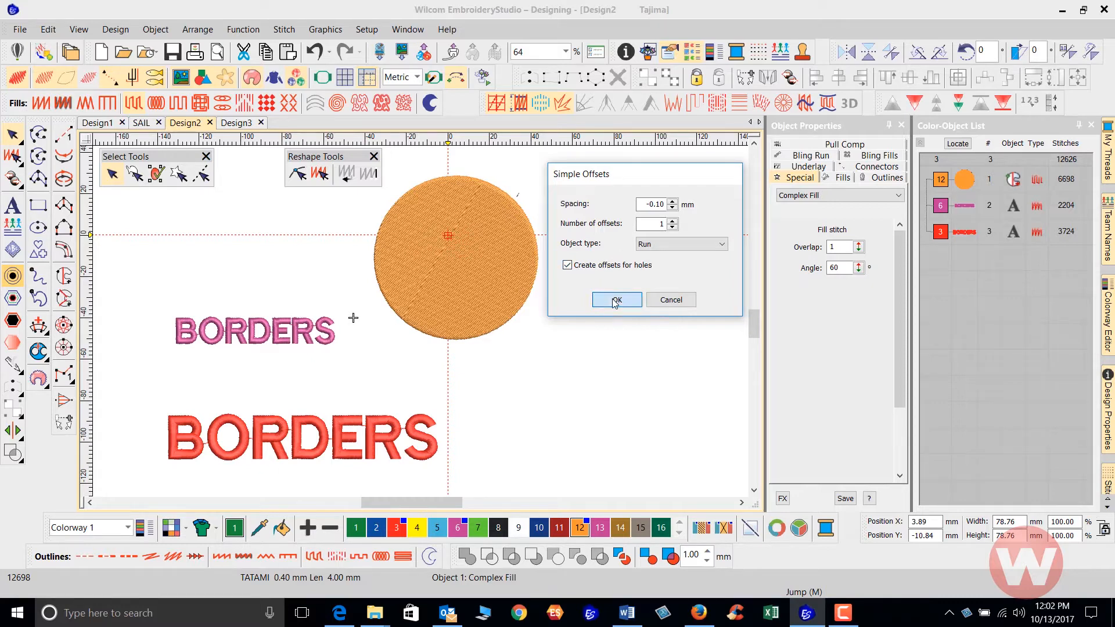
# Create the run offset around the circle and select the new outline
pyautogui.click(615, 300)
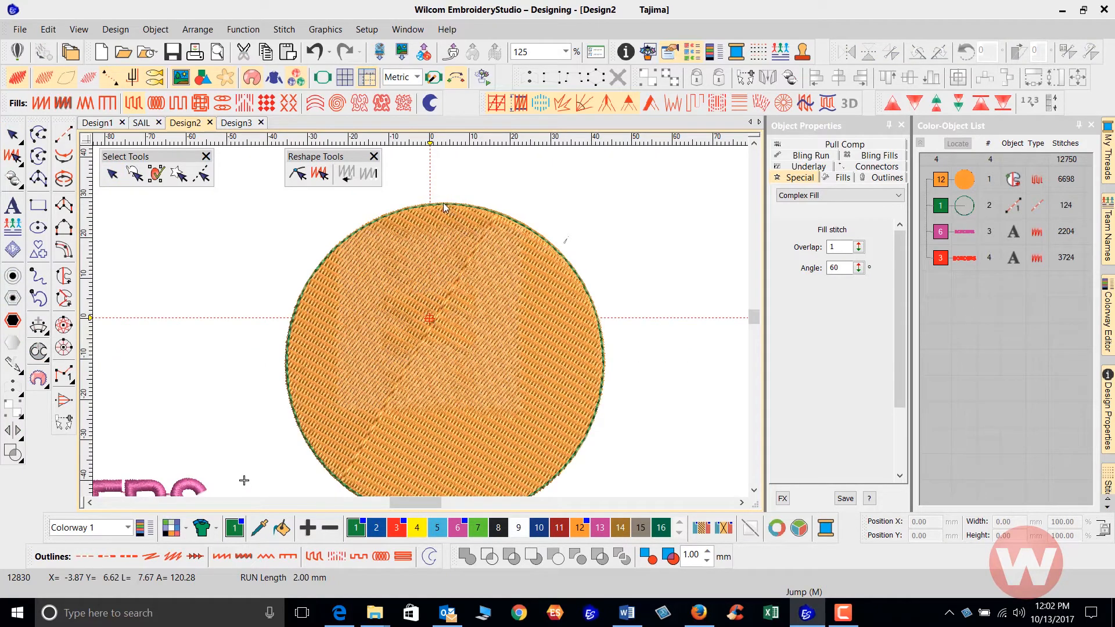
pyautogui.moveTo(11, 133)
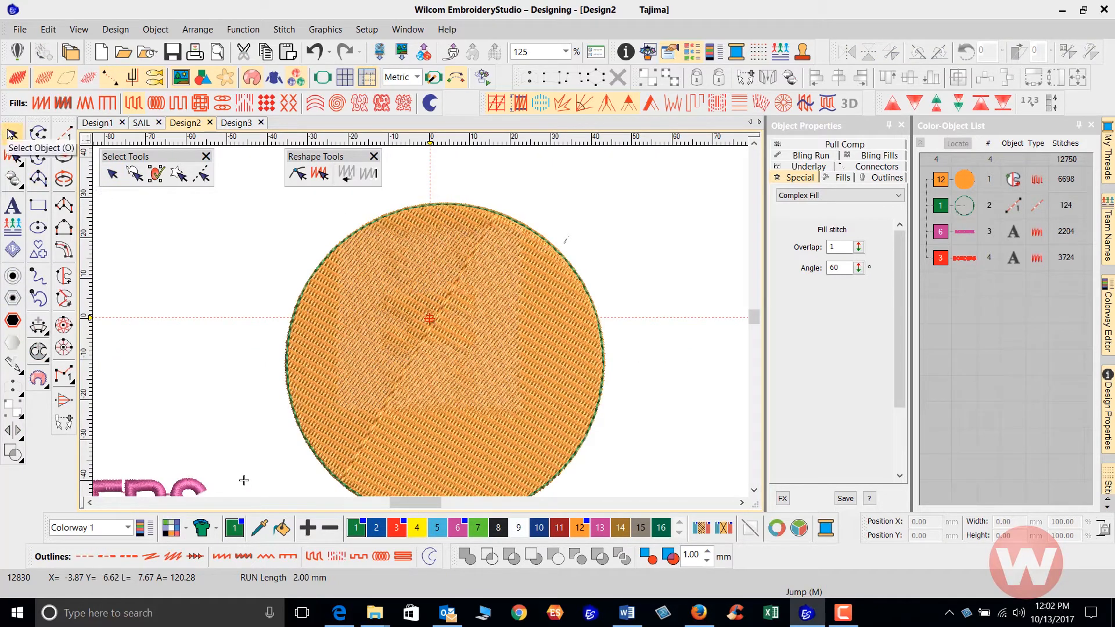
pyautogui.click(963, 205)
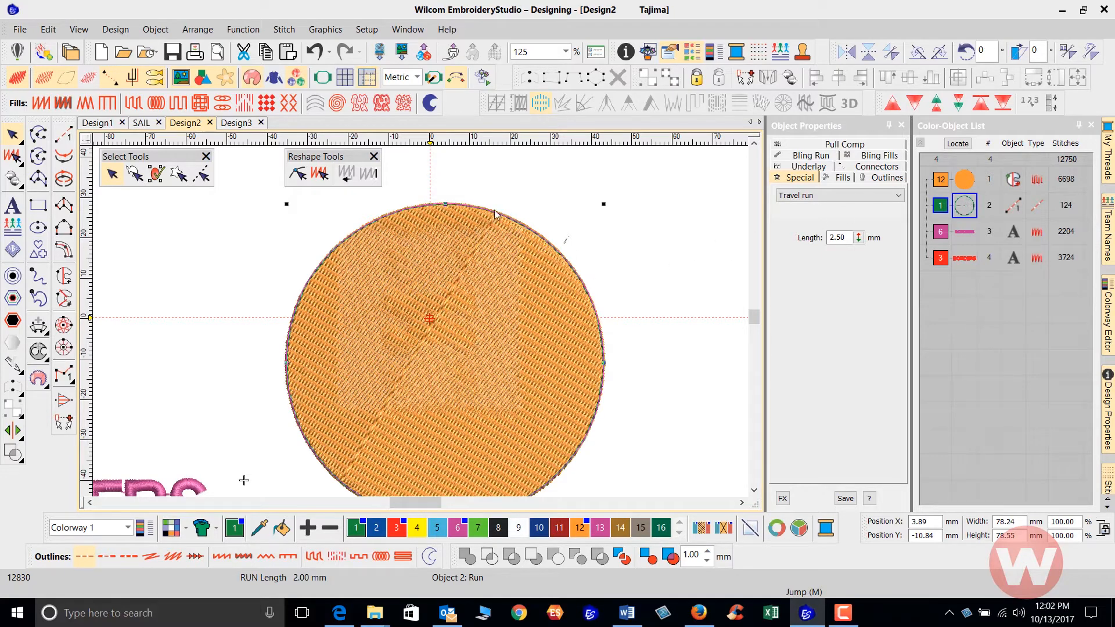
pyautogui.moveTo(484, 215)
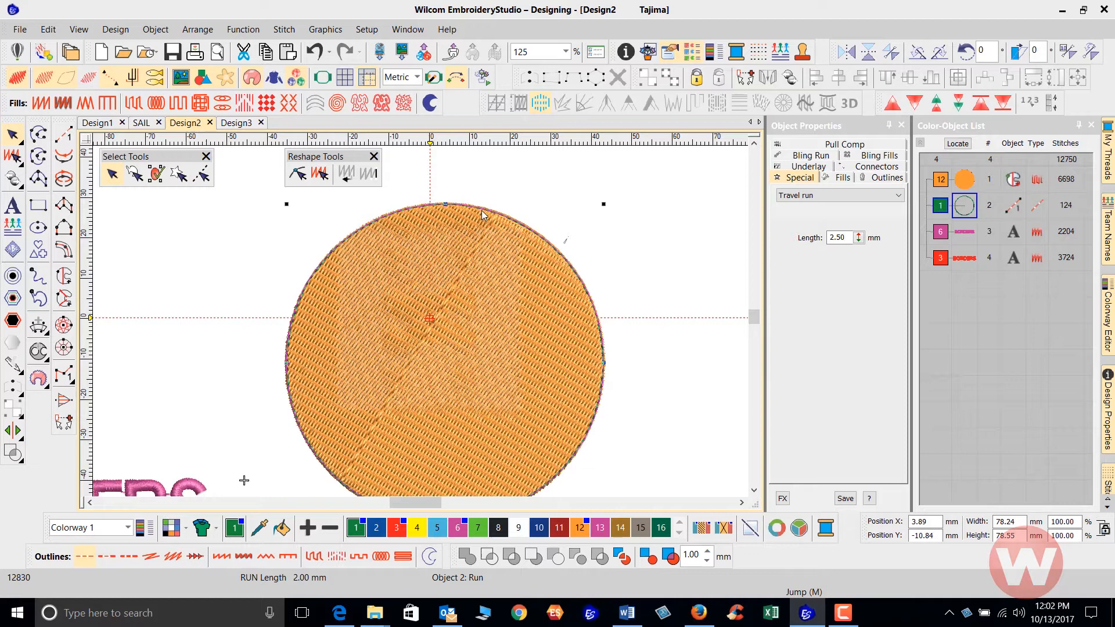
pyautogui.moveTo(425, 285)
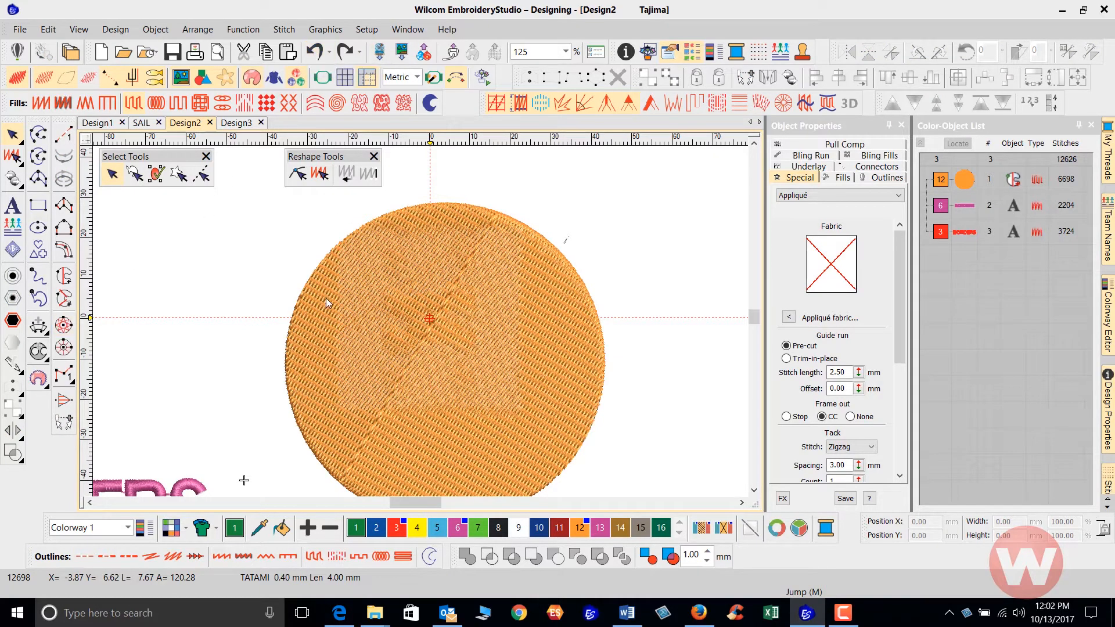
# Add a Triple Run offset border around the orange circle via Simple Offsets
pyautogui.click(427, 320)
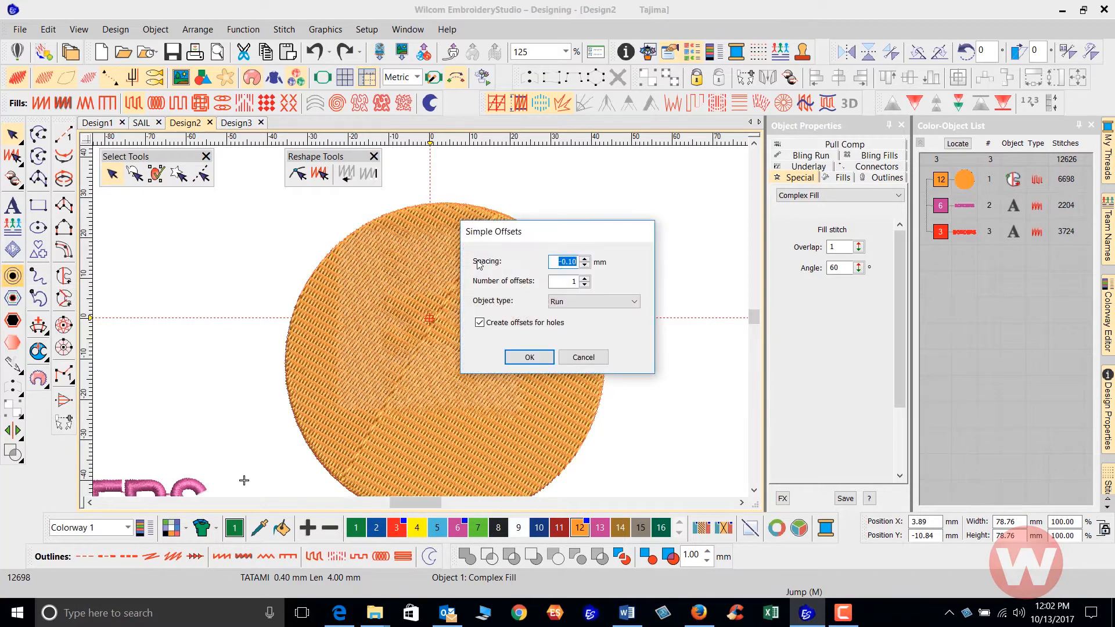
pyautogui.moveTo(492, 231); pyautogui.dragTo(598, 181)
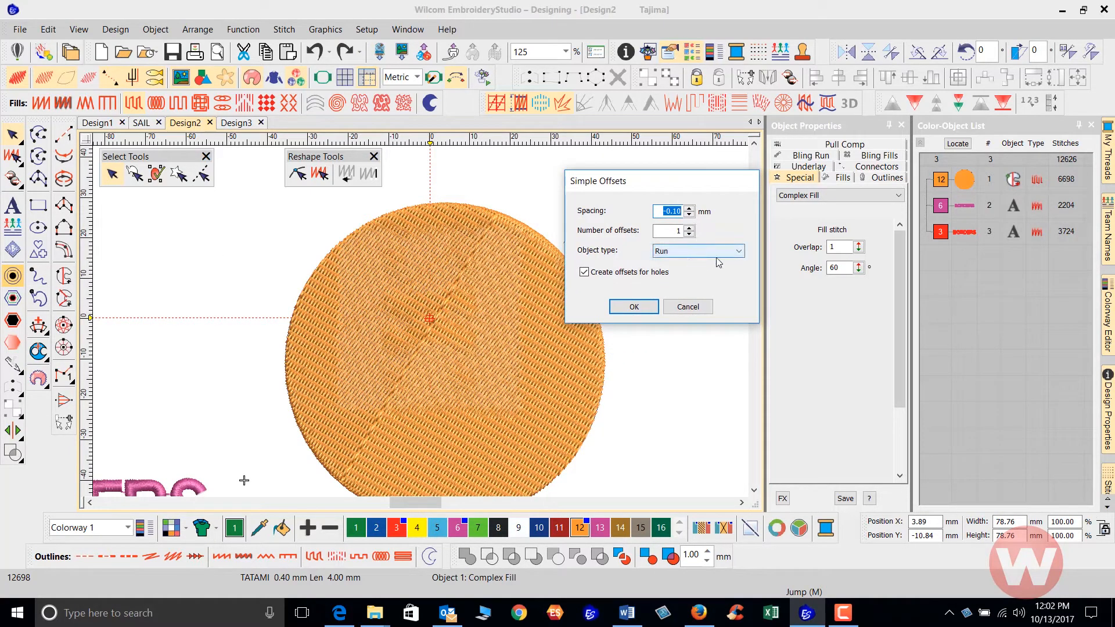
pyautogui.click(736, 251)
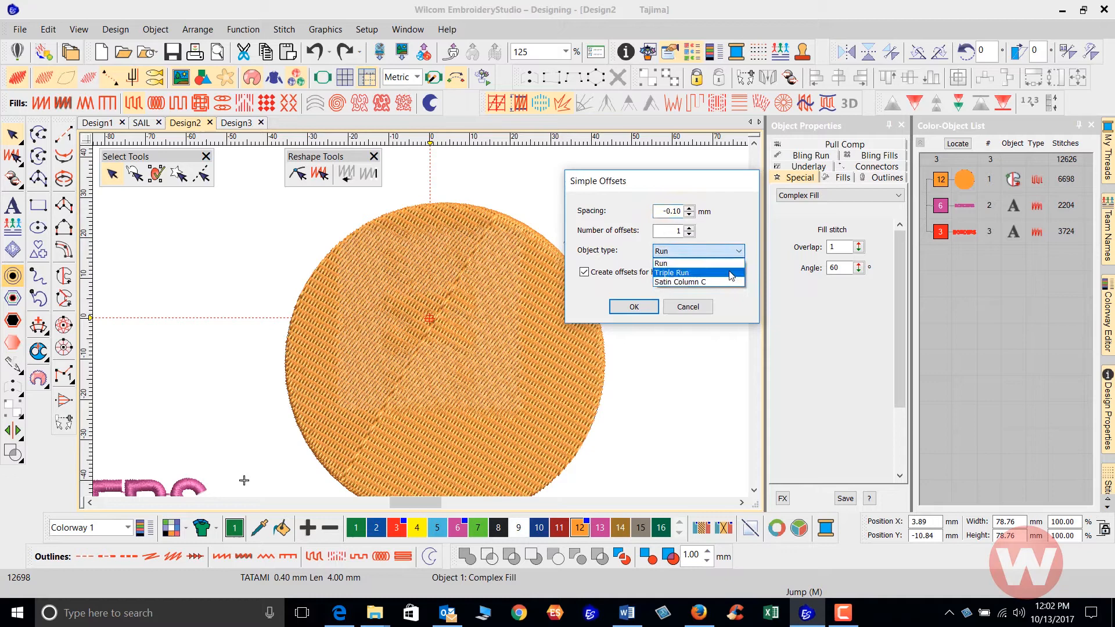
pyautogui.click(670, 272)
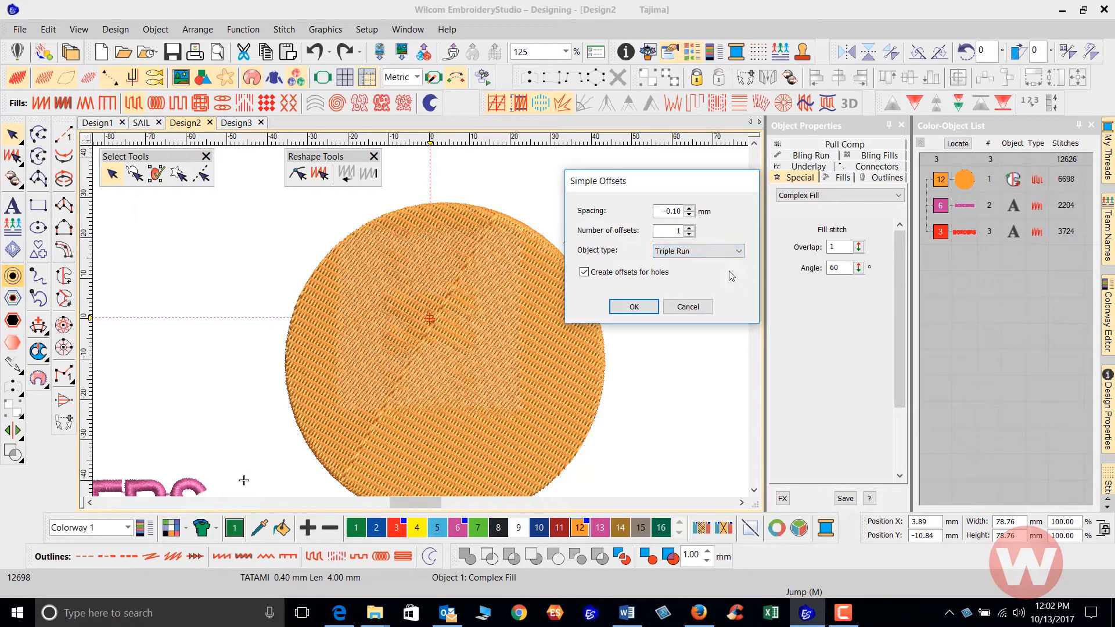
pyautogui.click(632, 306)
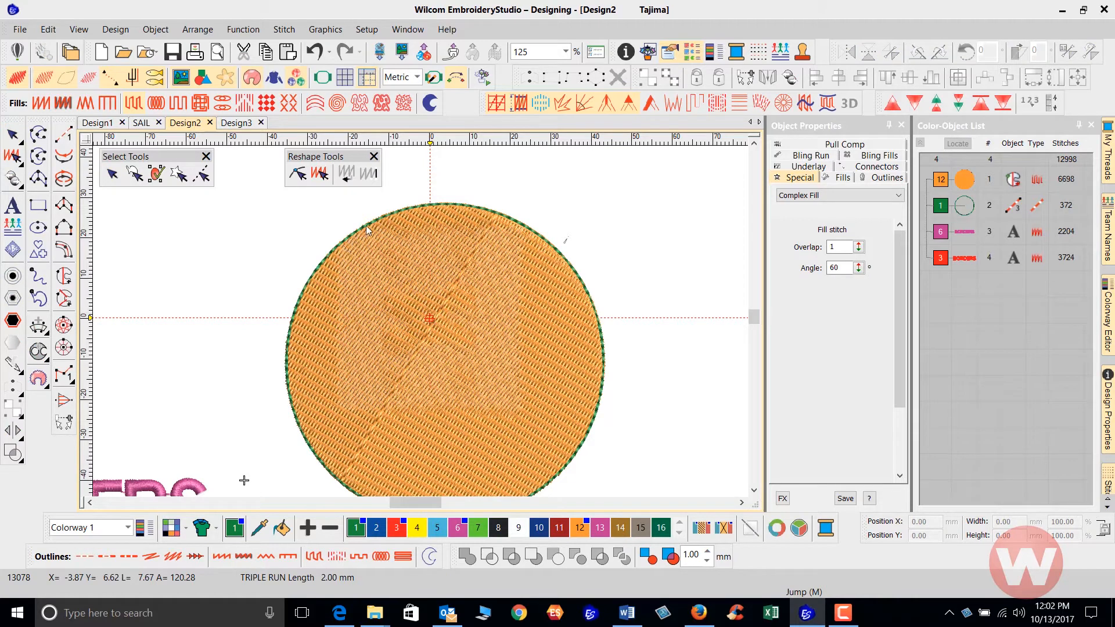
pyautogui.moveTo(383, 221)
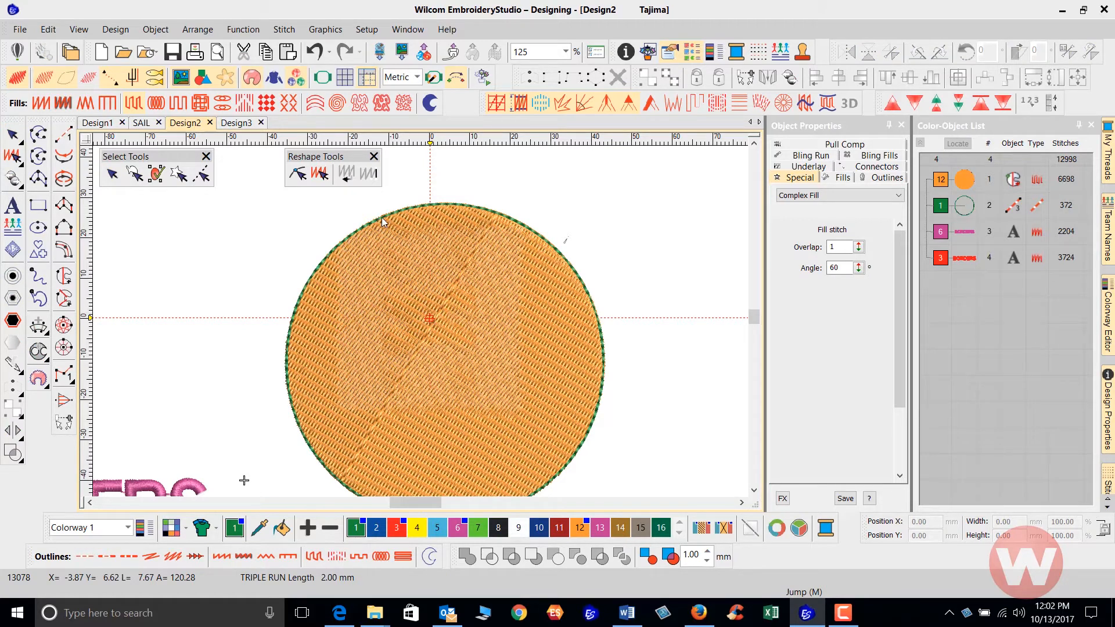
pyautogui.moveTo(655, 212)
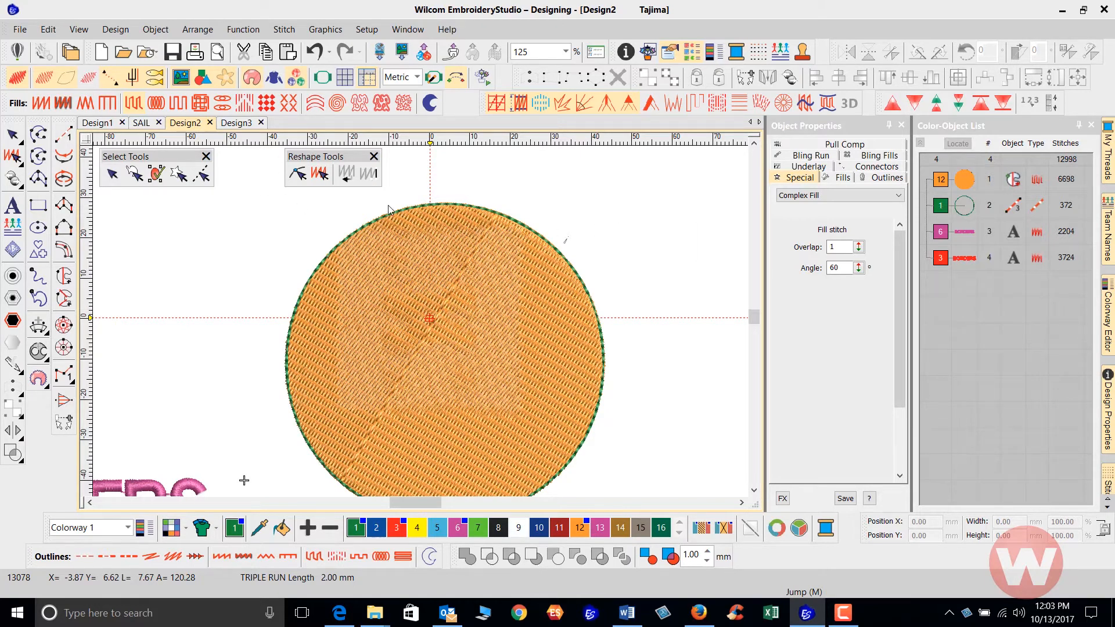
pyautogui.moveTo(316, 51)
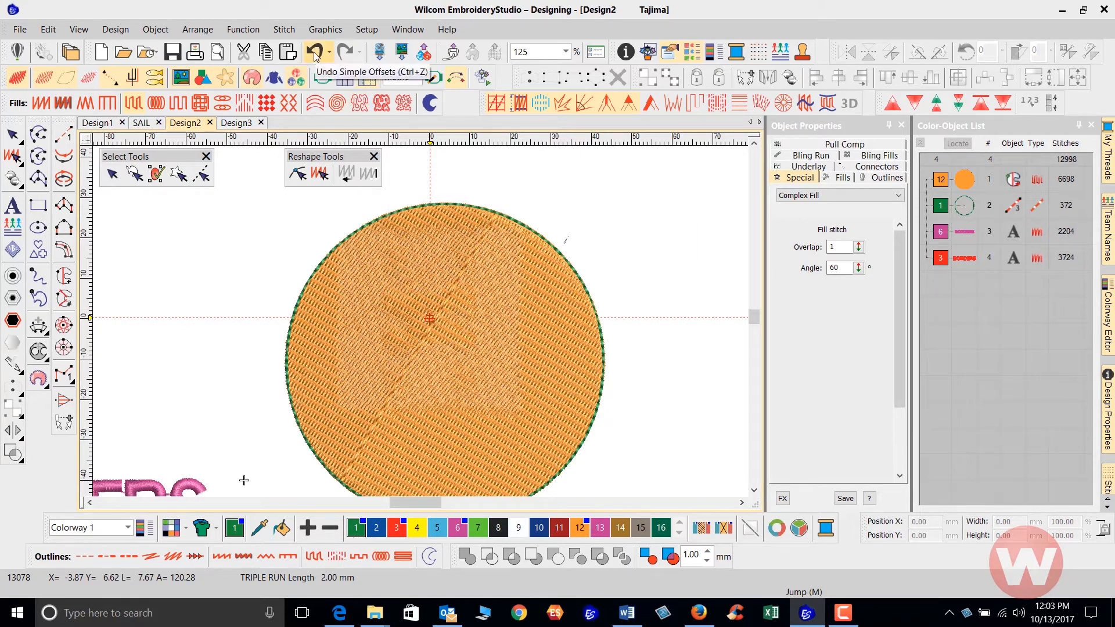
# Undo the triple-run border and set the circle's offset type to Satin Column C
pyautogui.click(314, 51)
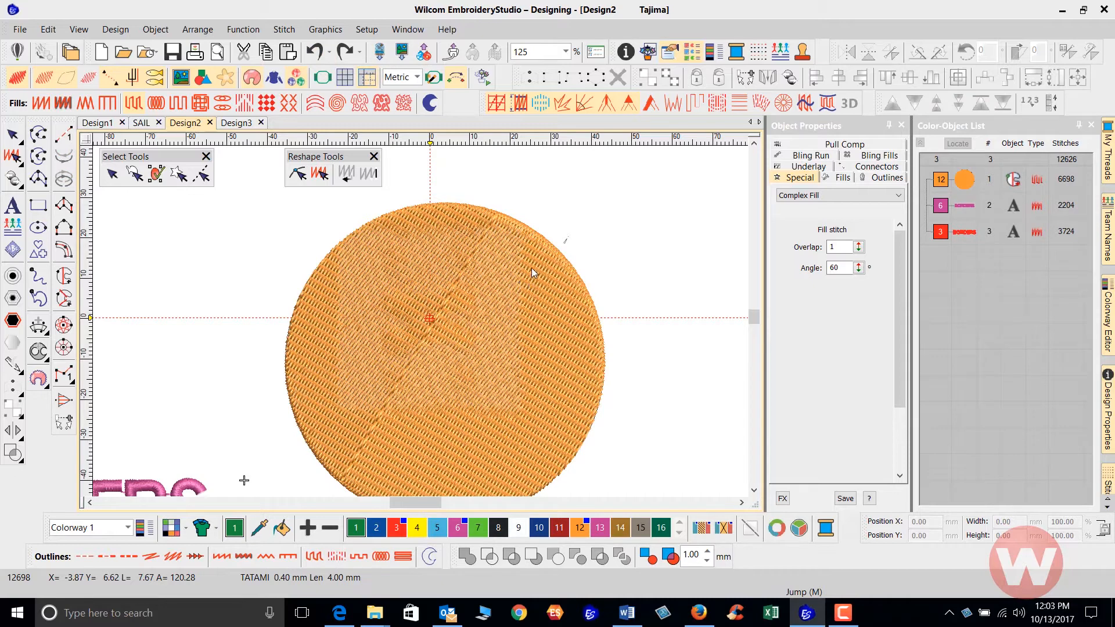
pyautogui.click(441, 316)
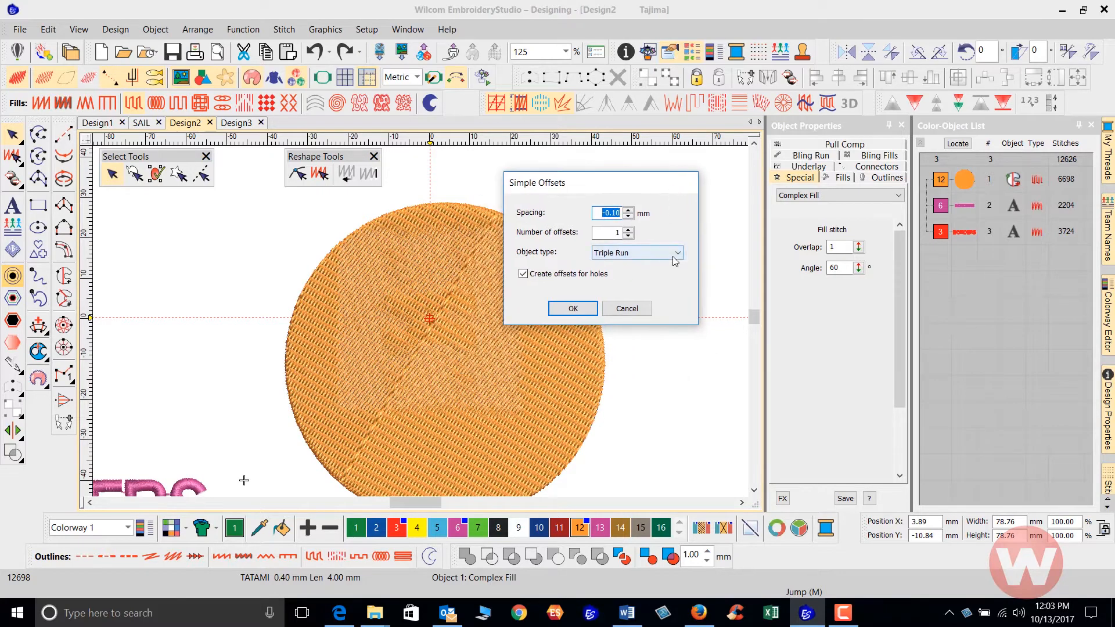
pyautogui.click(676, 253)
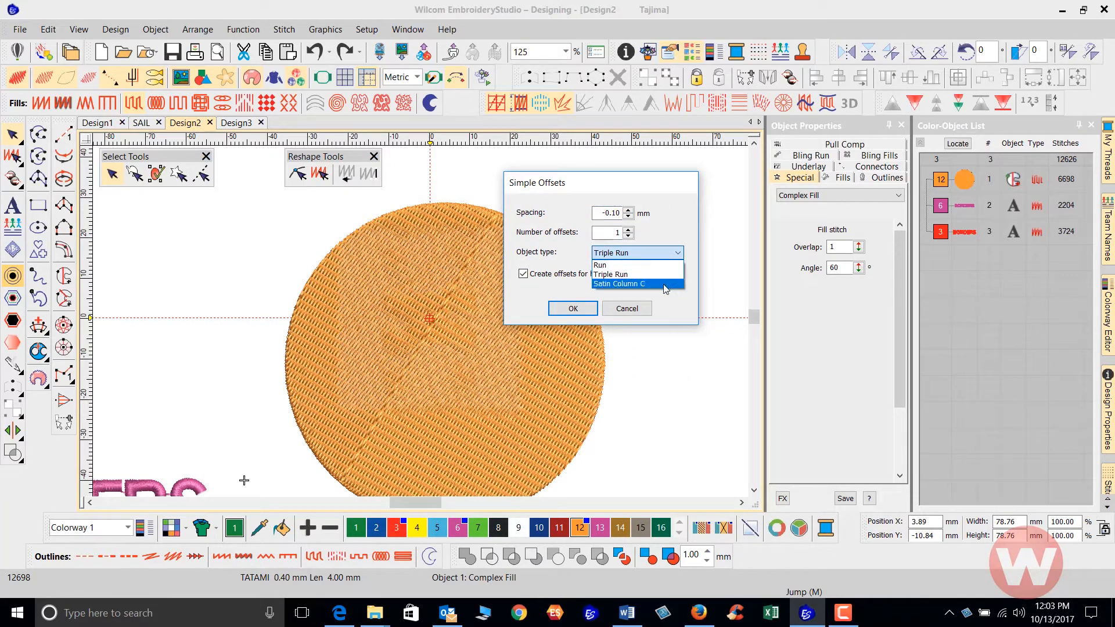
pyautogui.click(619, 283)
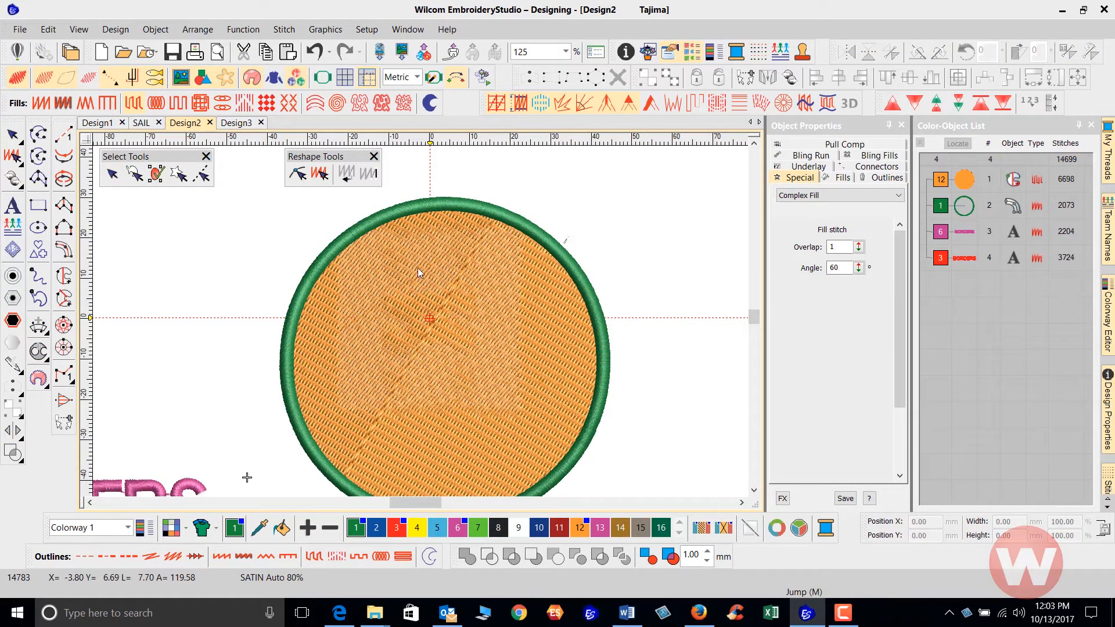
pyautogui.moveTo(422, 290)
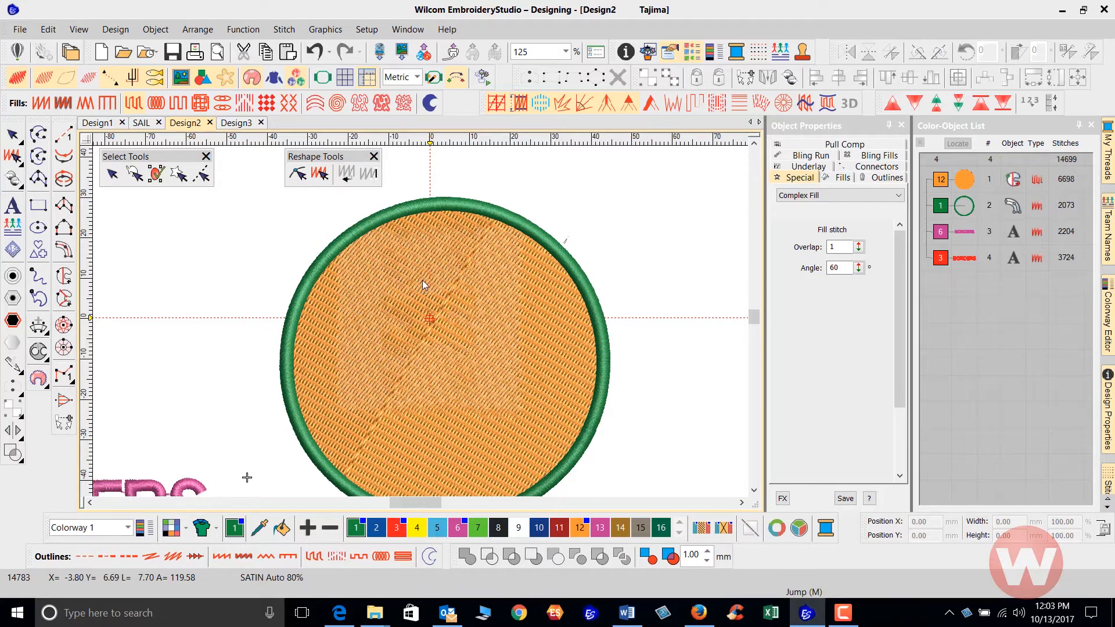
pyautogui.moveTo(434, 273)
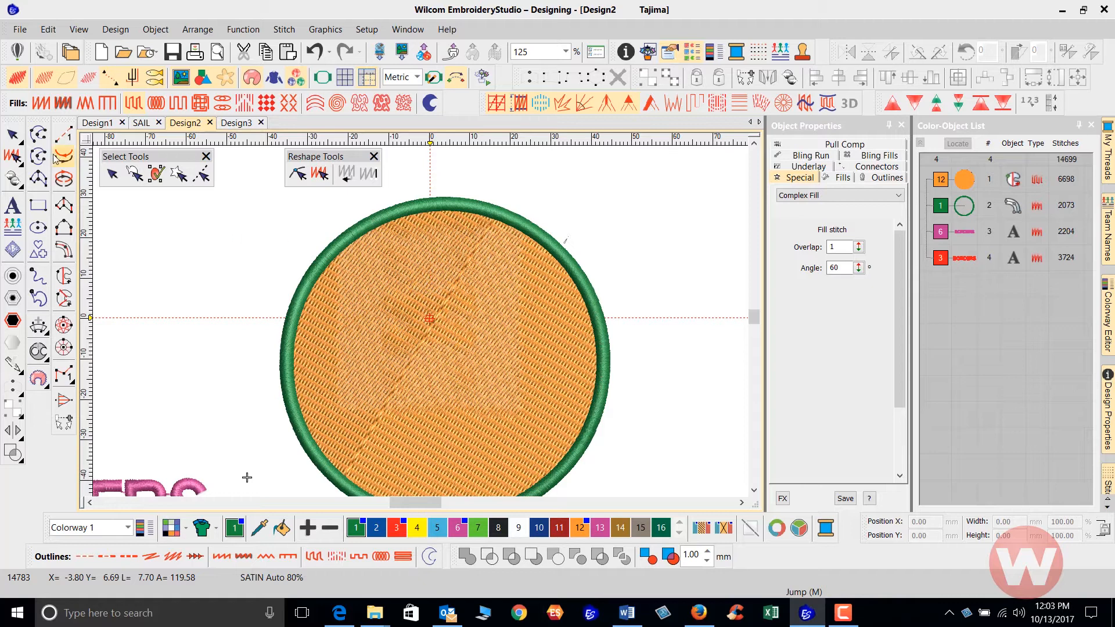
# Select the satin border and set its Column Width to 2.60 mm
pyautogui.click(963, 205)
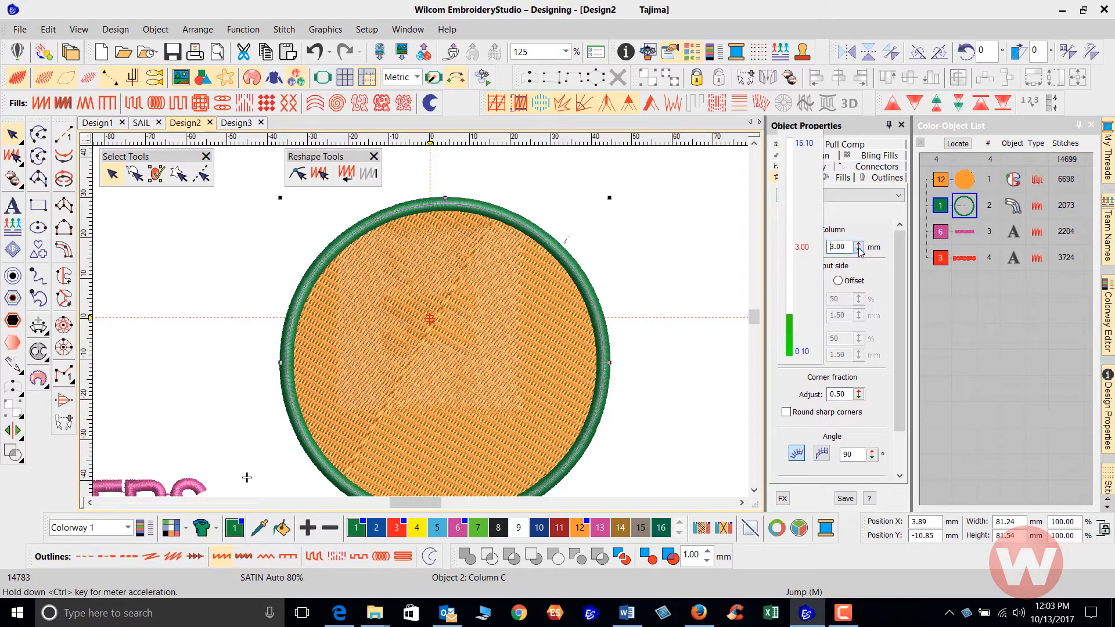
pyautogui.click(858, 243)
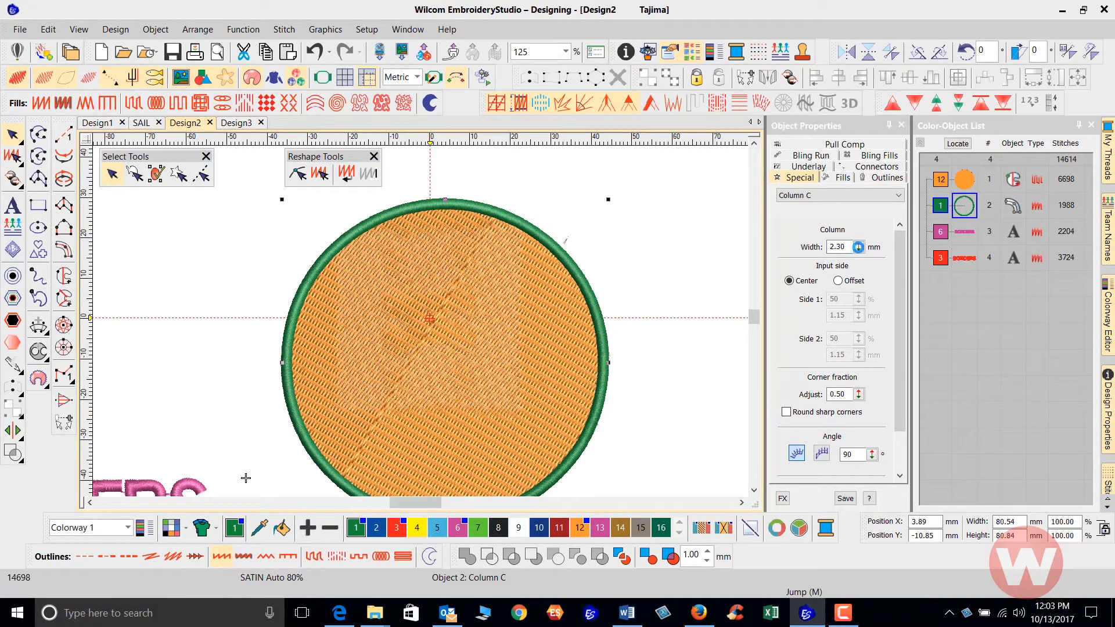
pyautogui.tripleClick(838, 246)
pyautogui.write('2.6')
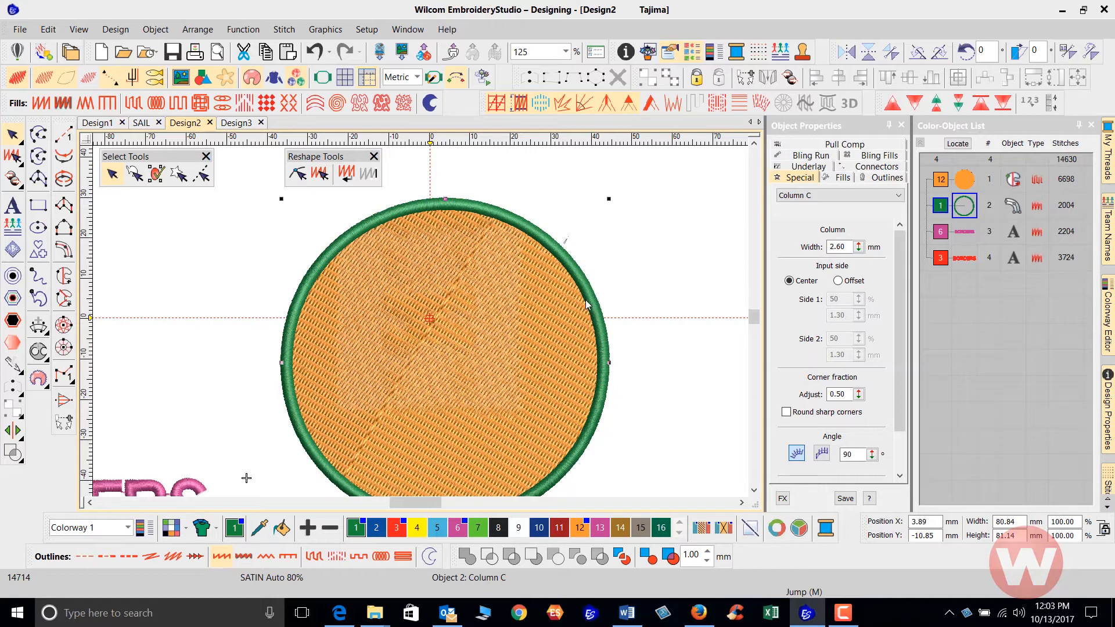
pyautogui.moveTo(595, 315)
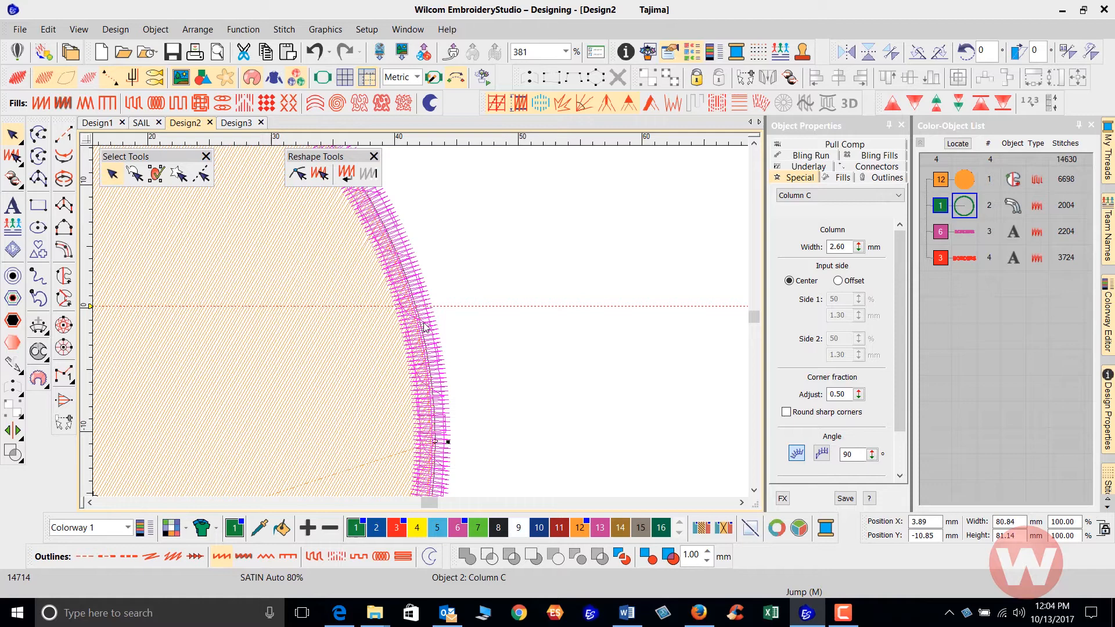
pyautogui.moveTo(415, 345)
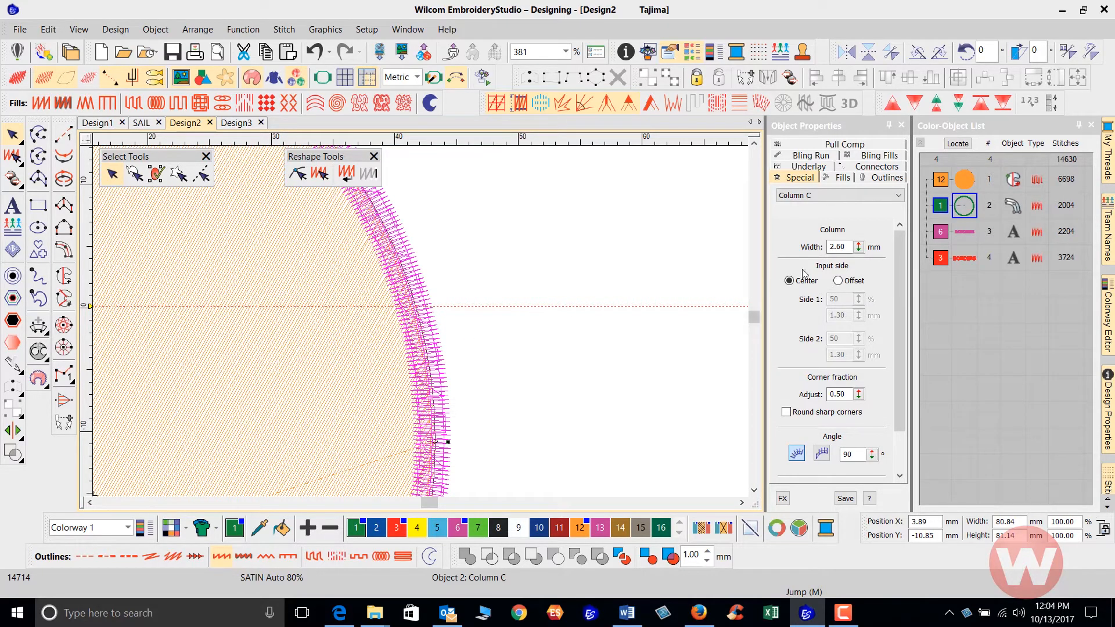
pyautogui.moveTo(414, 311)
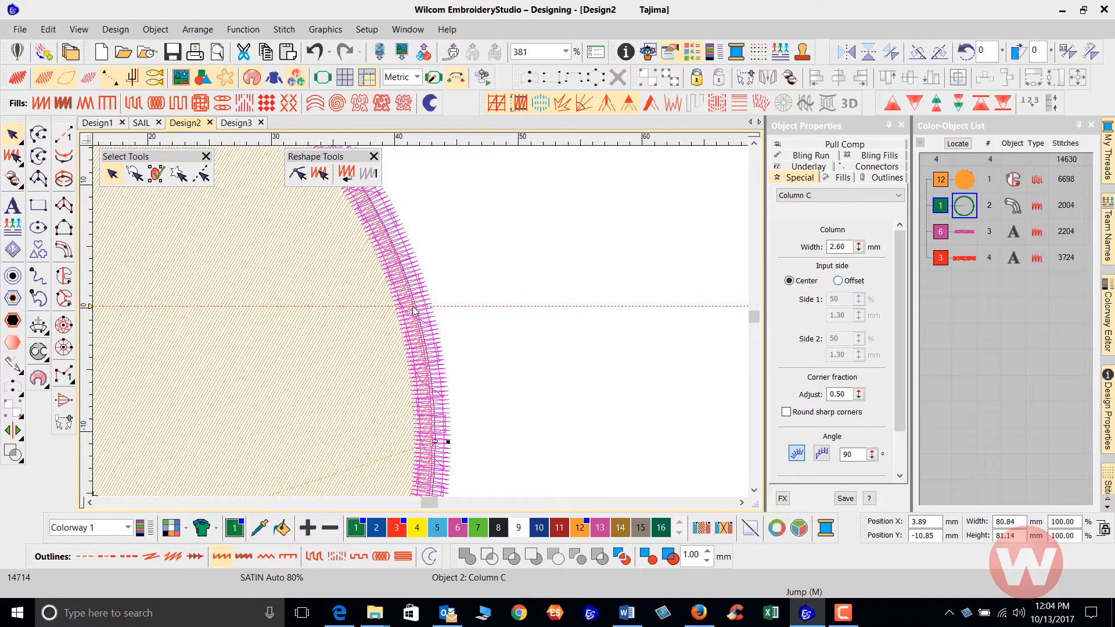
pyautogui.moveTo(825, 317)
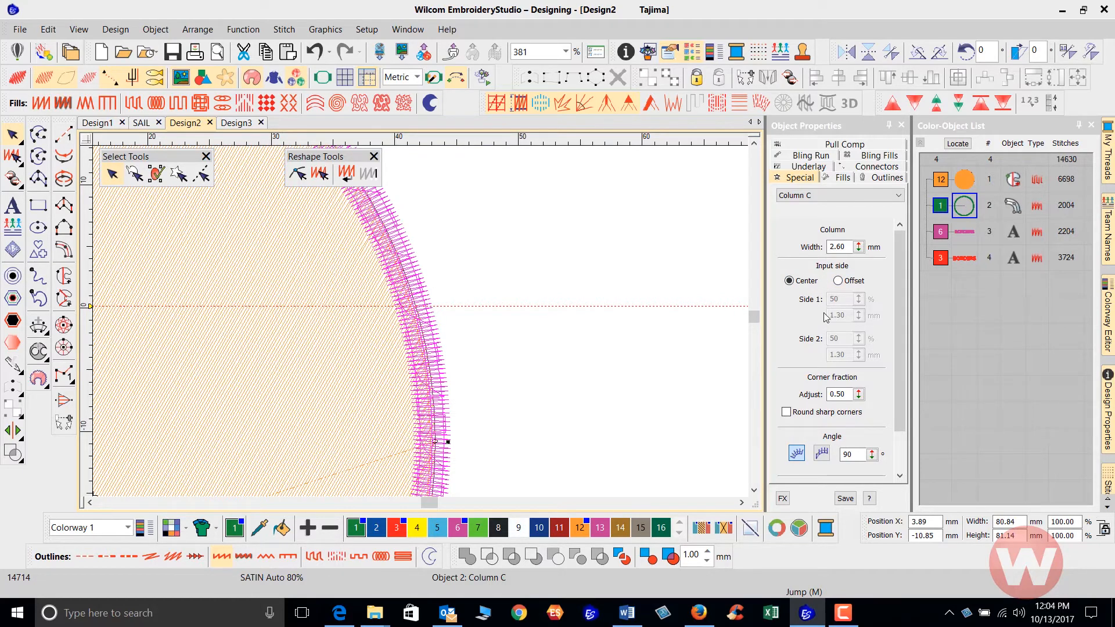
pyautogui.moveTo(843, 292)
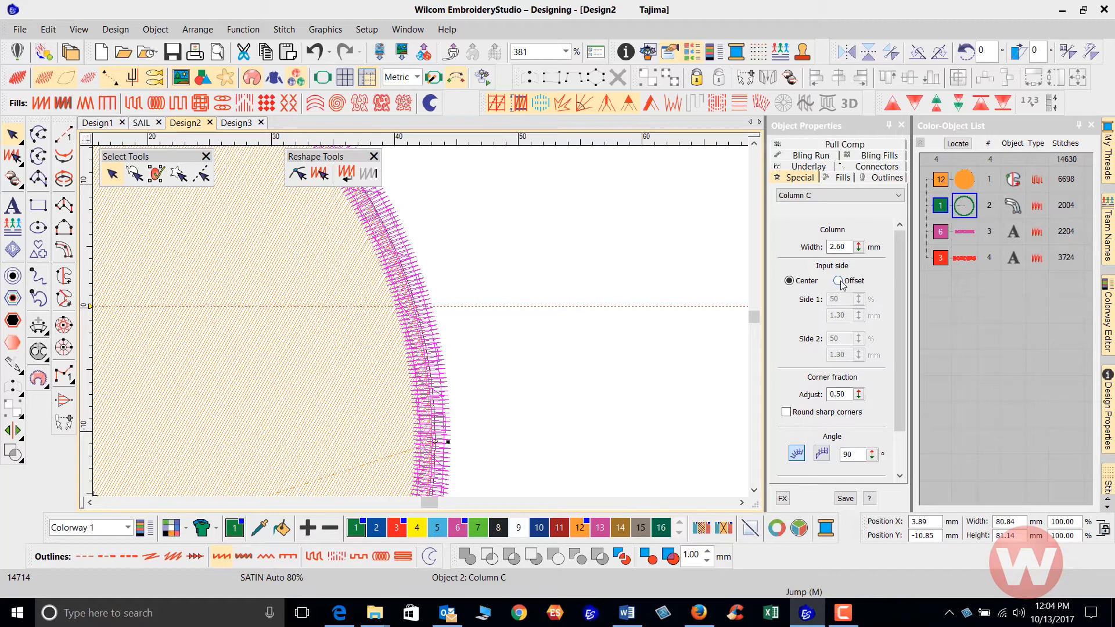
pyautogui.click(838, 280)
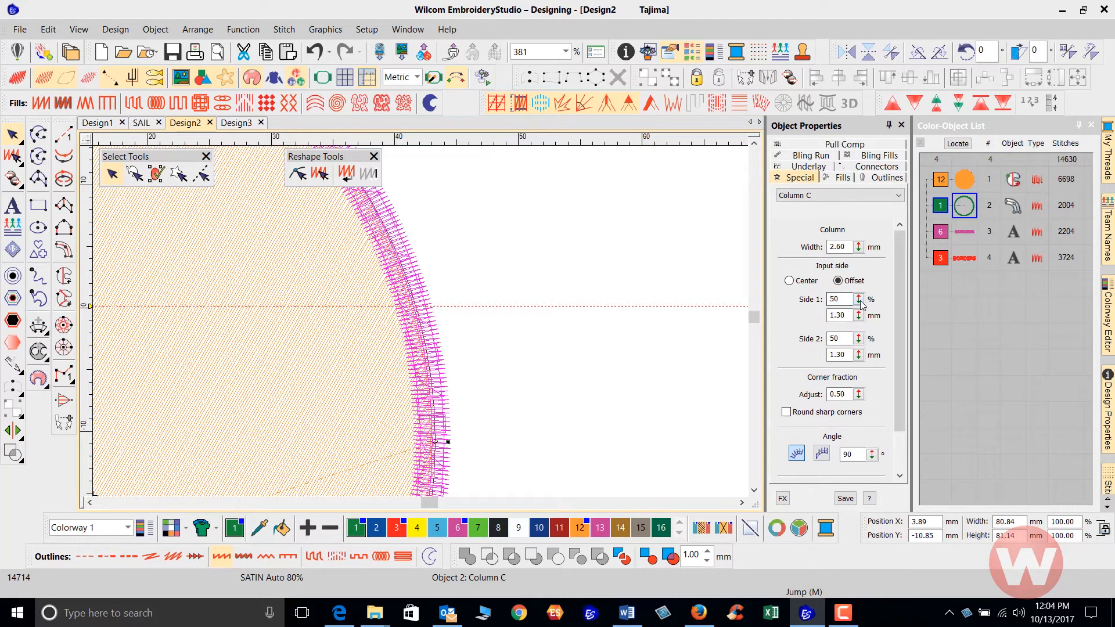
pyautogui.click(858, 298)
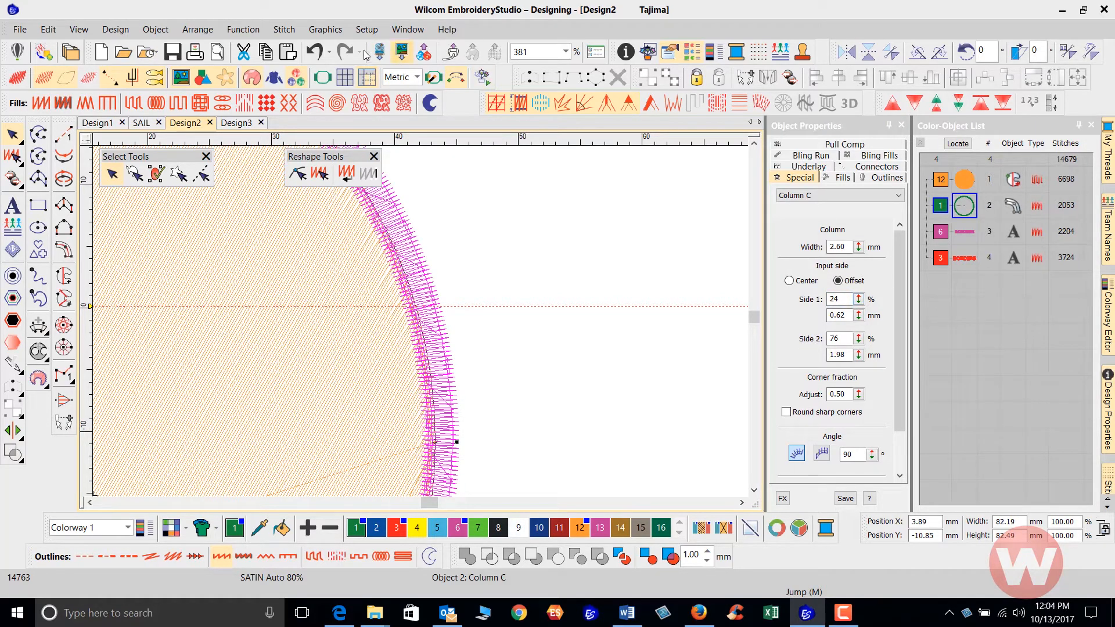
pyautogui.click(789, 280)
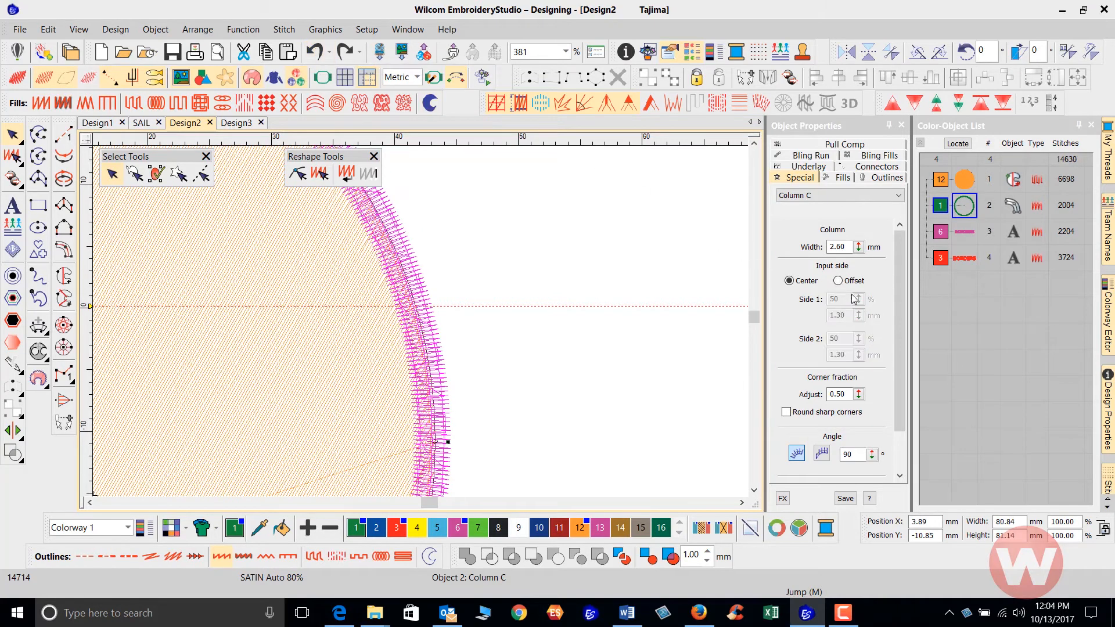
pyautogui.click(838, 280)
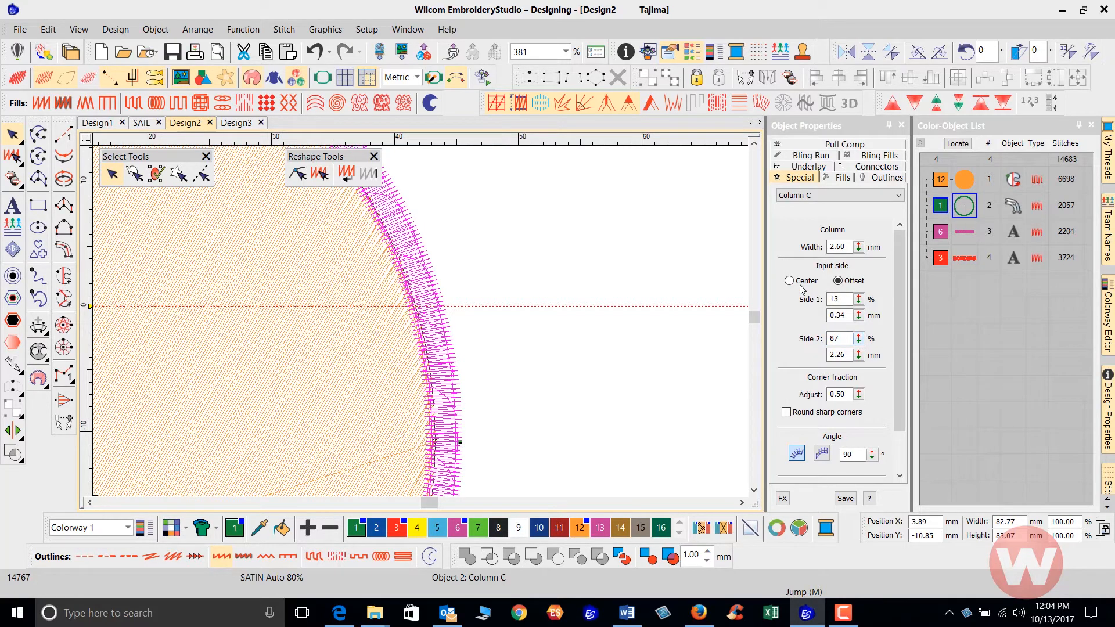
pyautogui.moveTo(909, 372)
pyautogui.write('71')
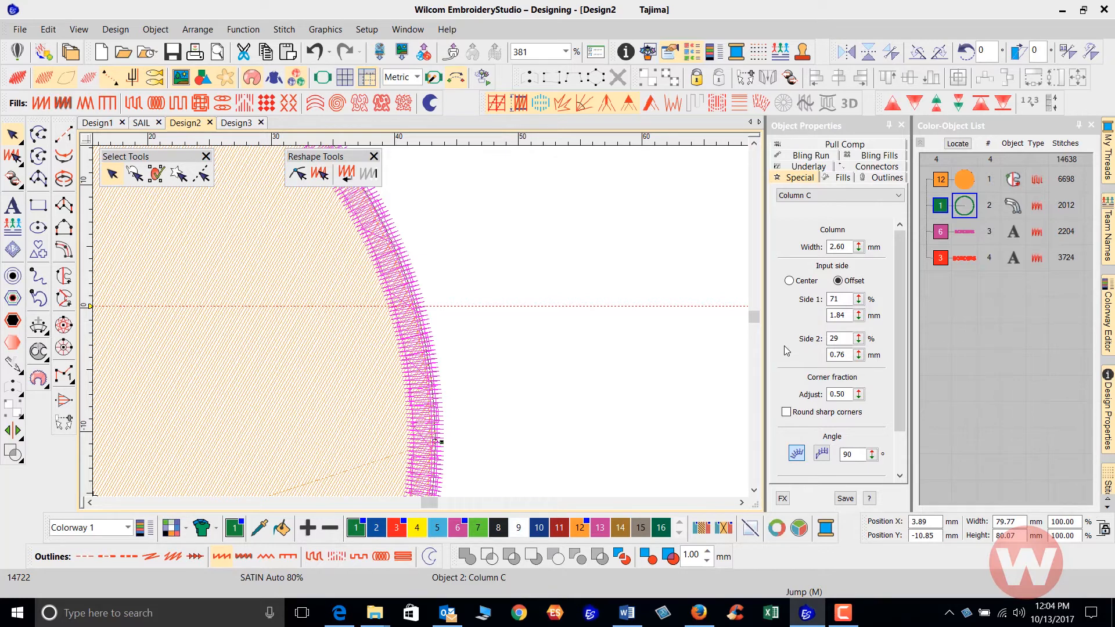
pyautogui.moveTo(713, 319)
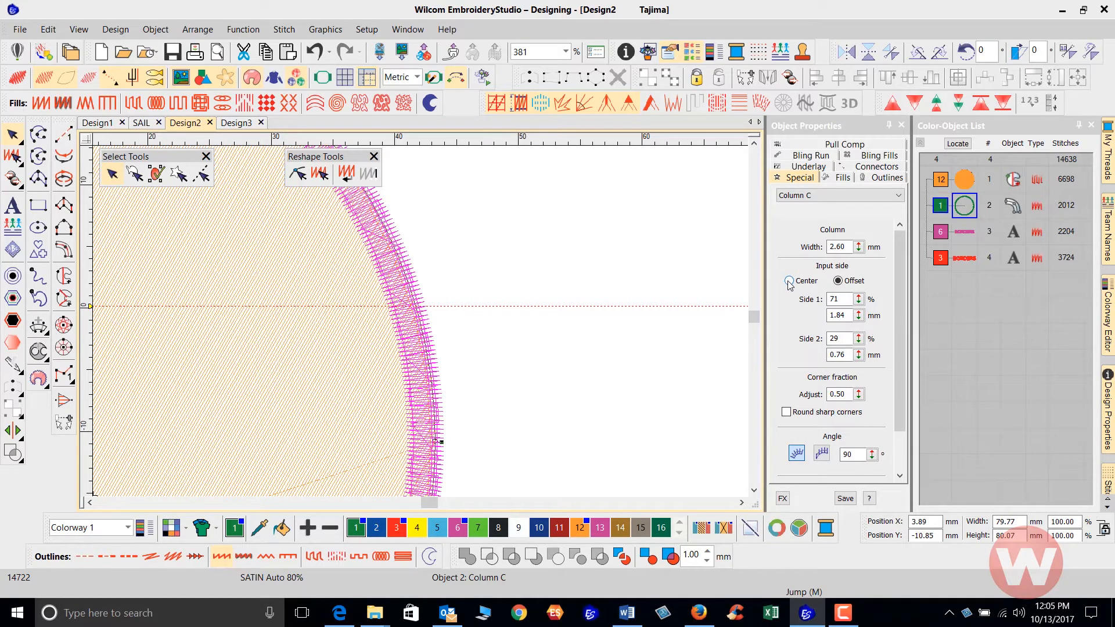
pyautogui.click(789, 280)
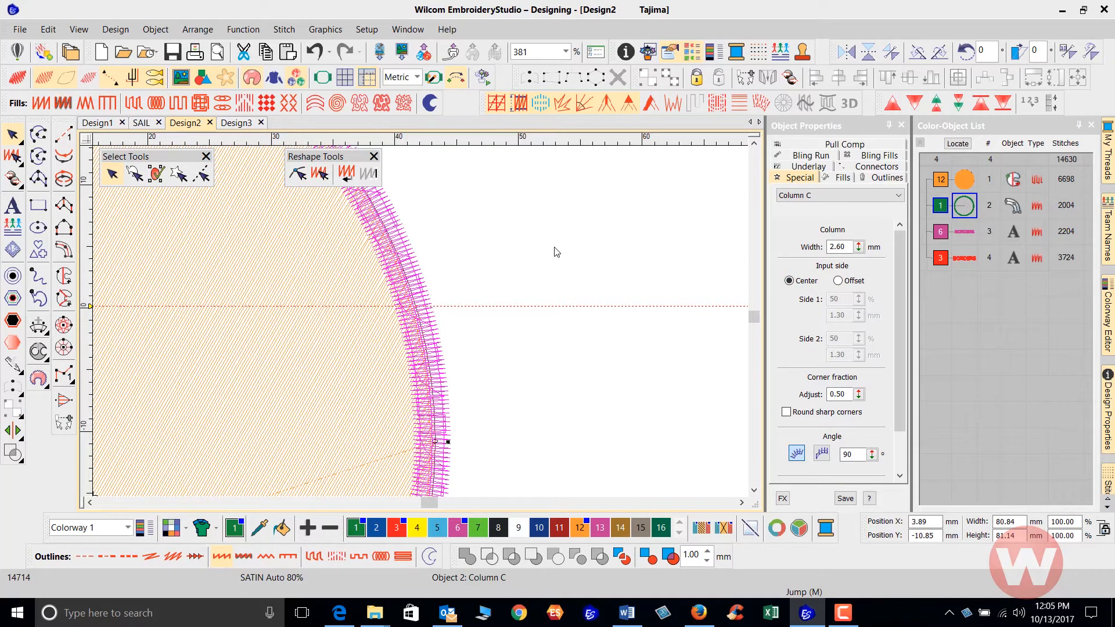
pyautogui.moveTo(440, 311)
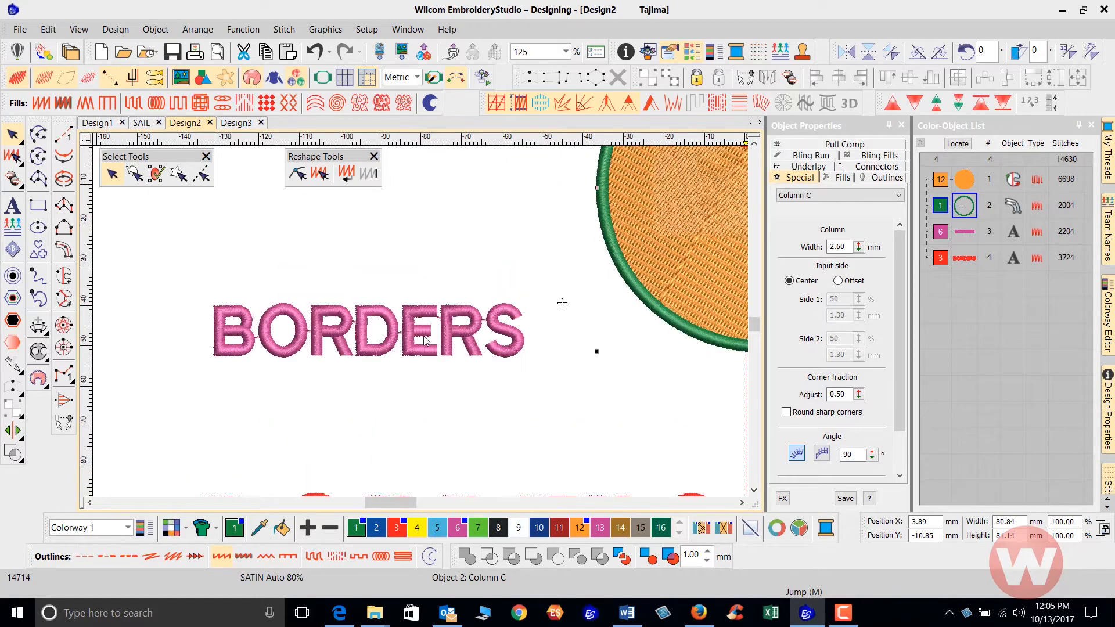
pyautogui.moveTo(436, 333)
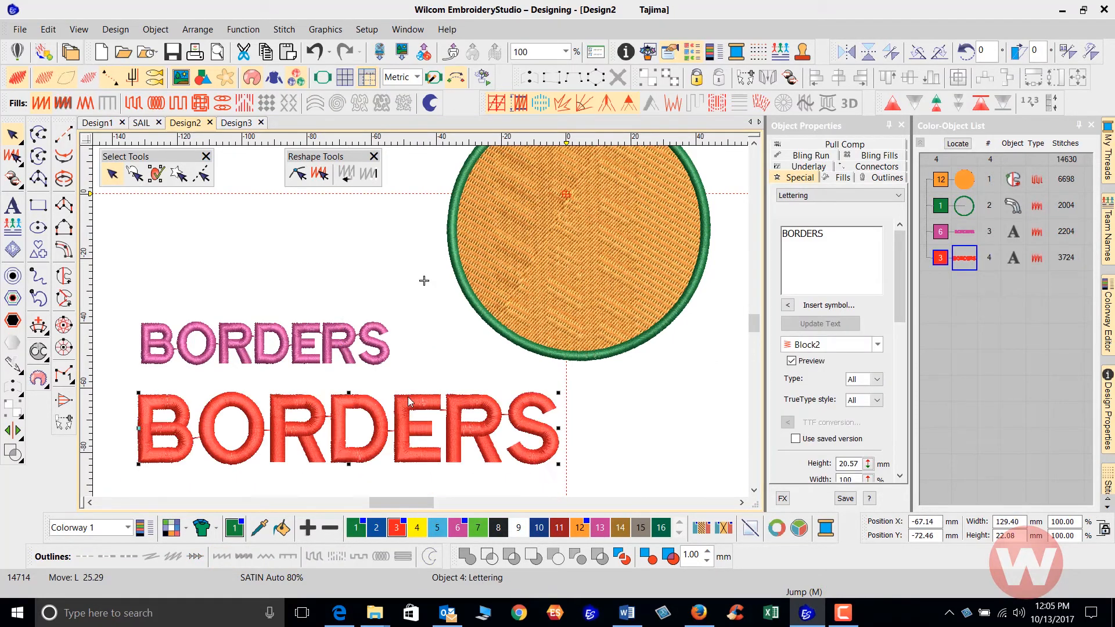
pyautogui.click(267, 342)
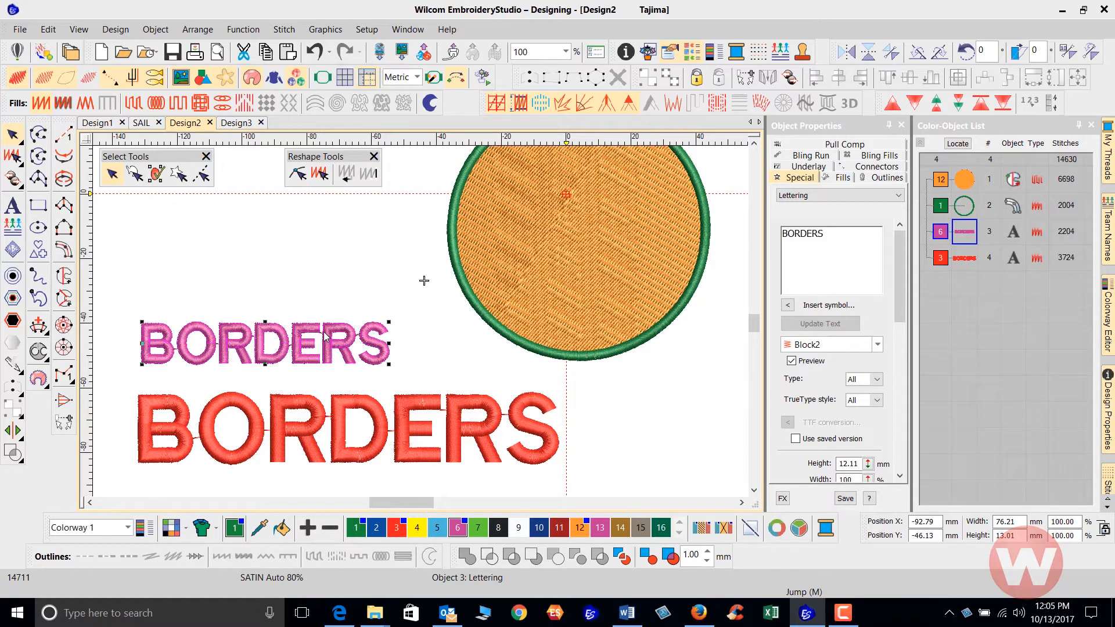
pyautogui.moveTo(393, 102)
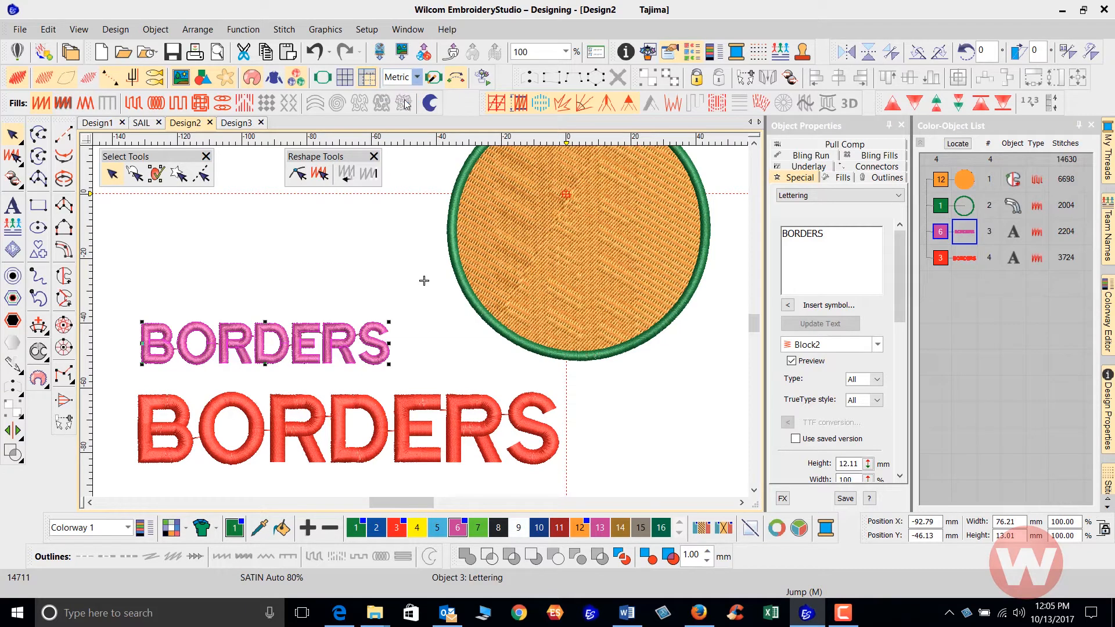
pyautogui.click(415, 77)
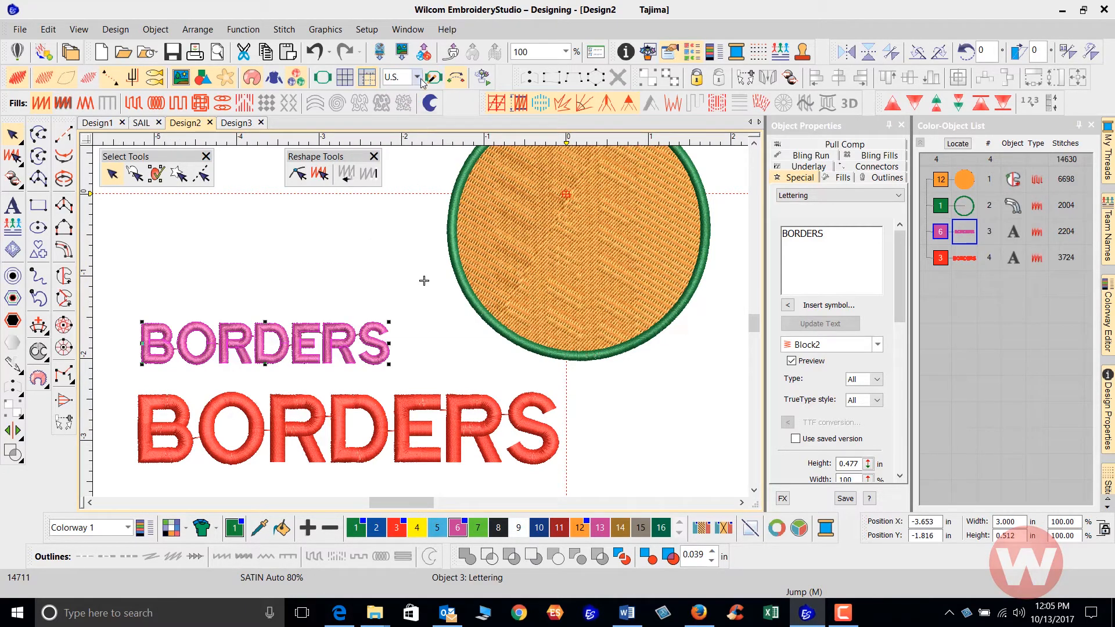
pyautogui.click(417, 76)
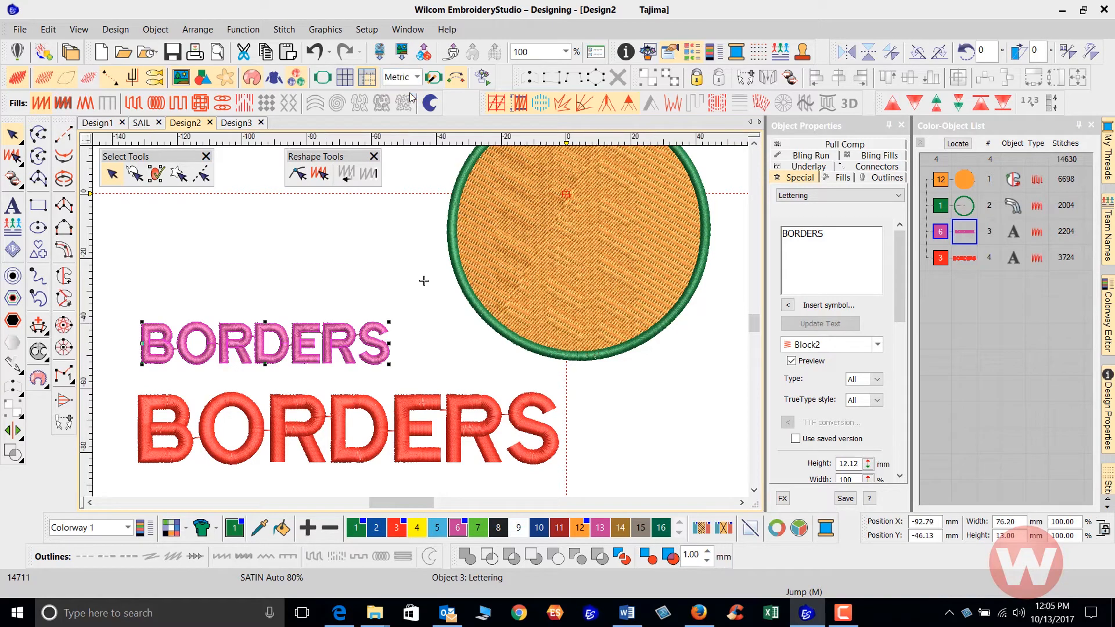
pyautogui.moveTo(379, 292)
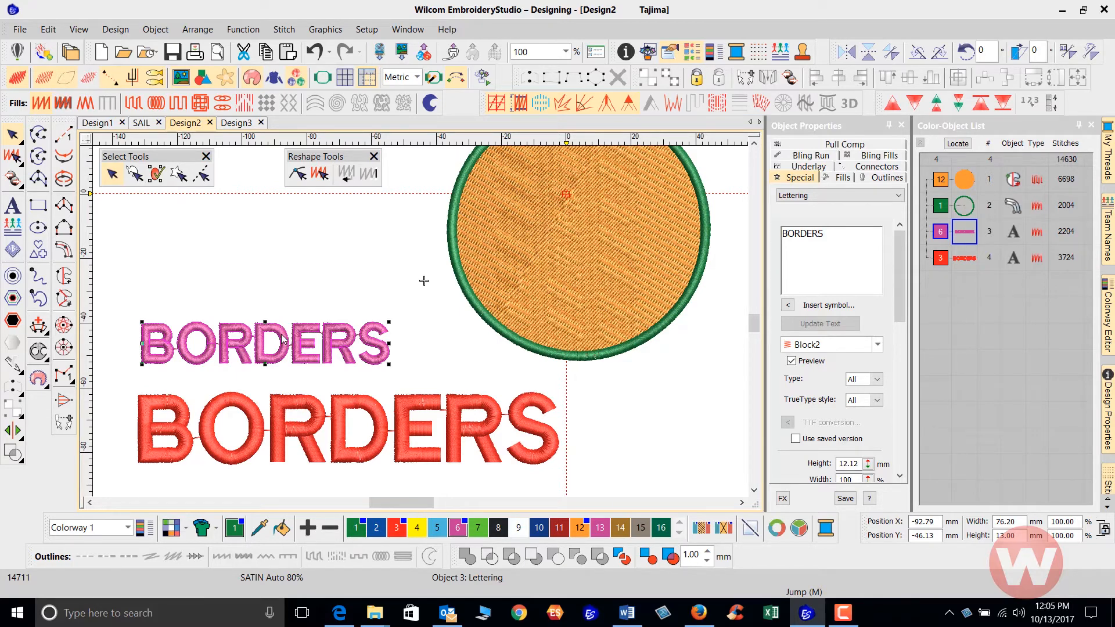
pyautogui.moveTo(265, 302)
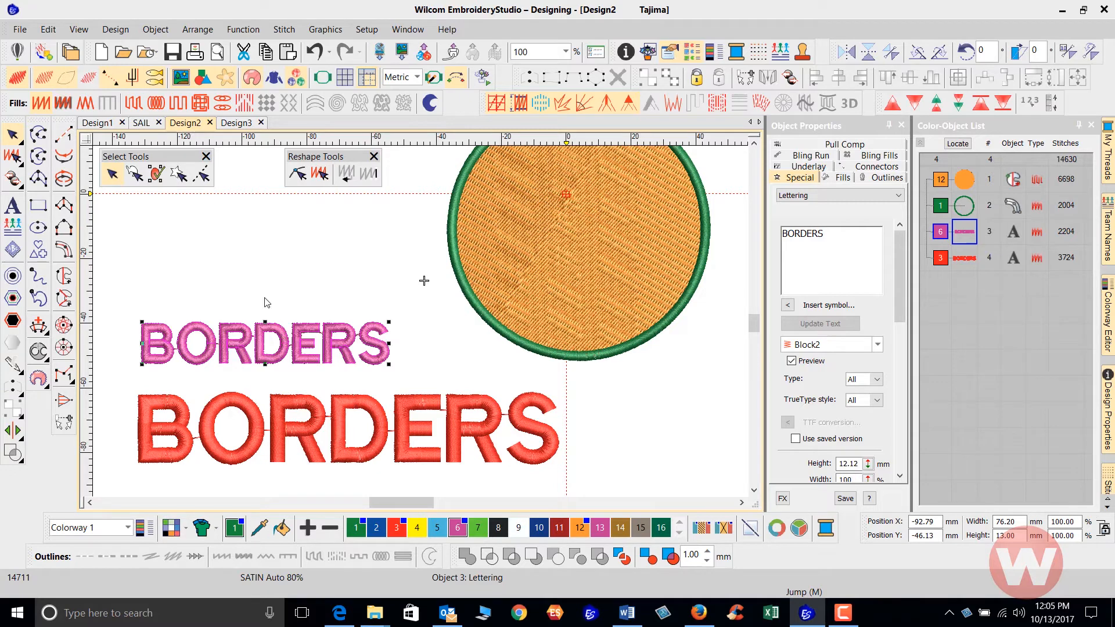
pyautogui.moveTo(294, 359)
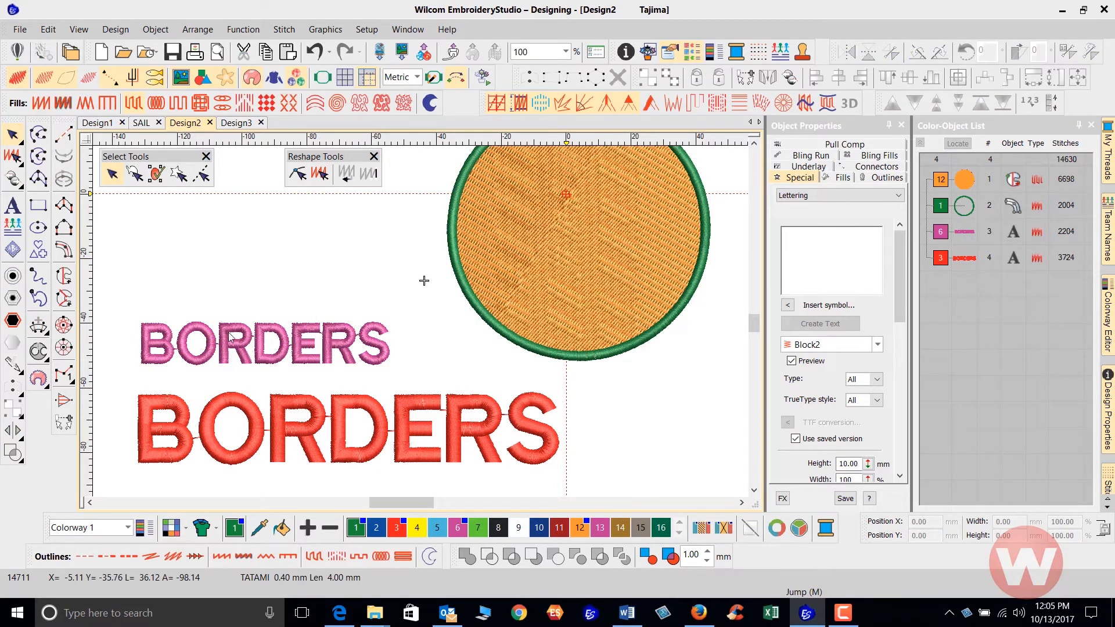
pyautogui.moveTo(64, 250)
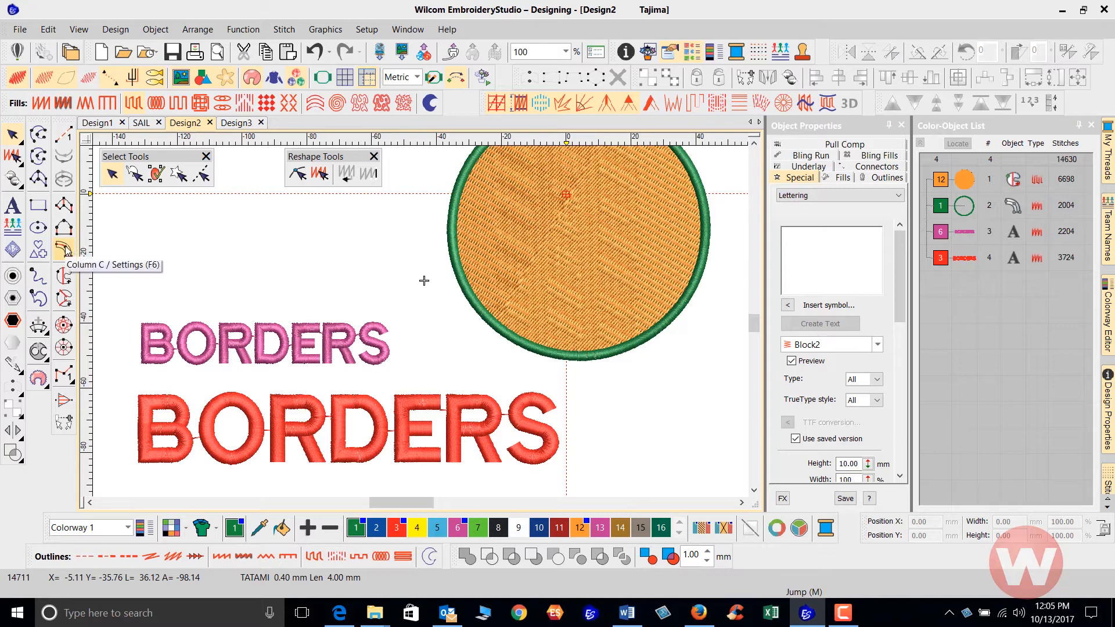
pyautogui.click(65, 250)
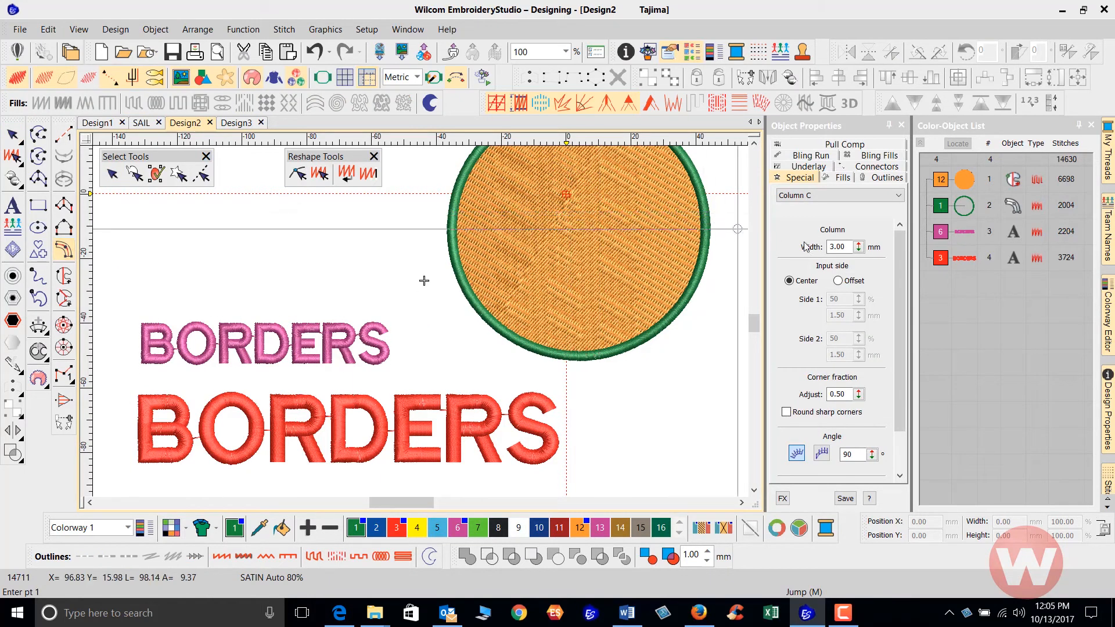
pyautogui.tripleClick(837, 247)
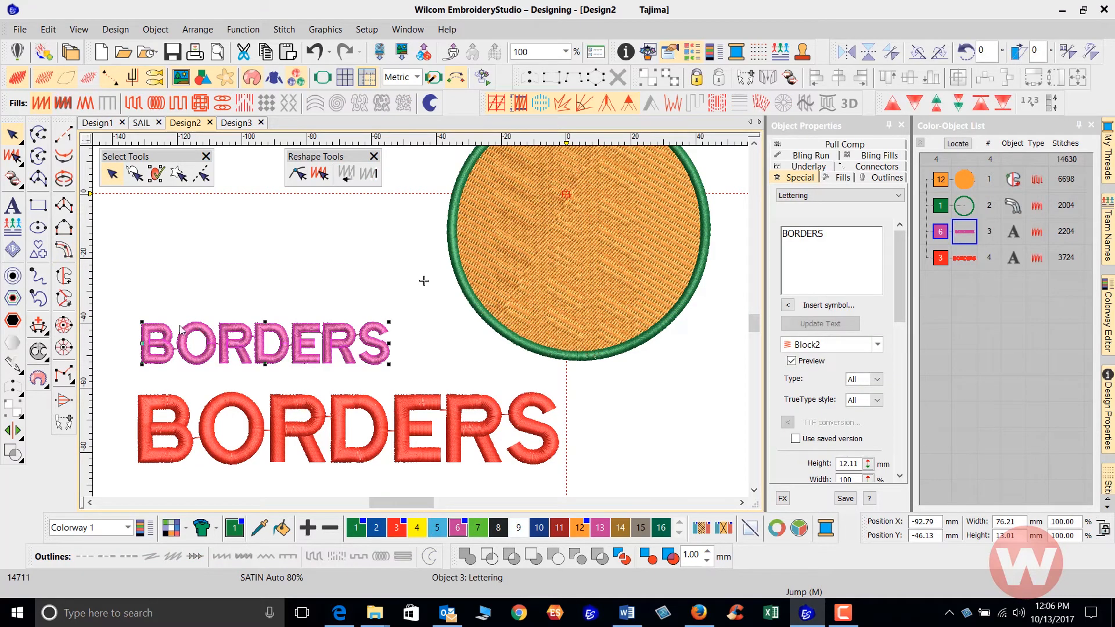
# Add a Satin Column C offset border around the pink BORDERS lettering
pyautogui.click(13, 276)
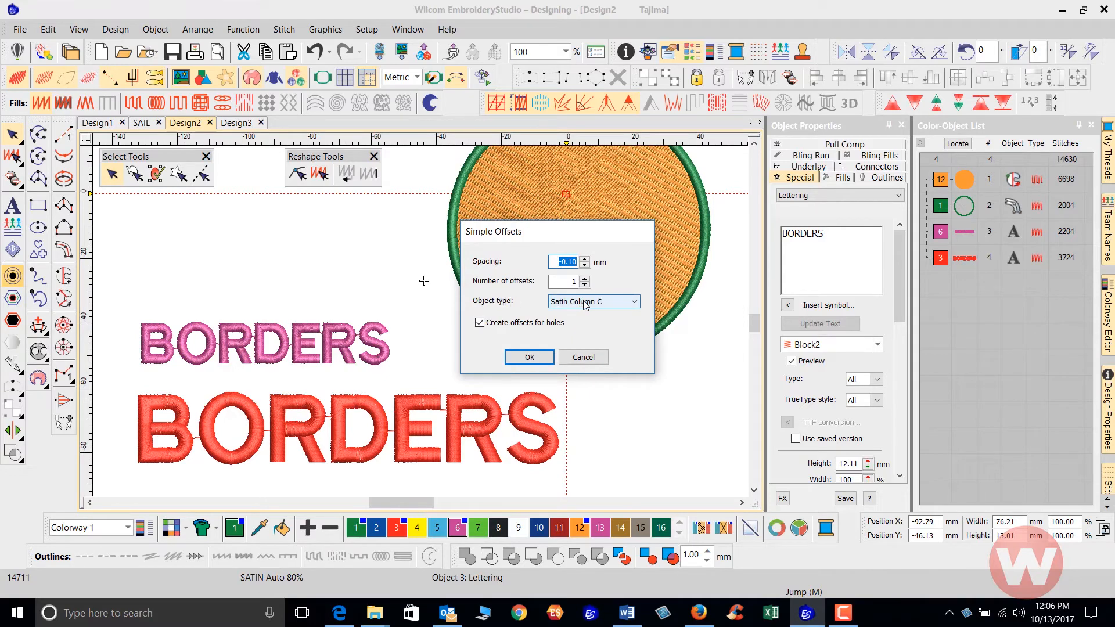
pyautogui.click(528, 356)
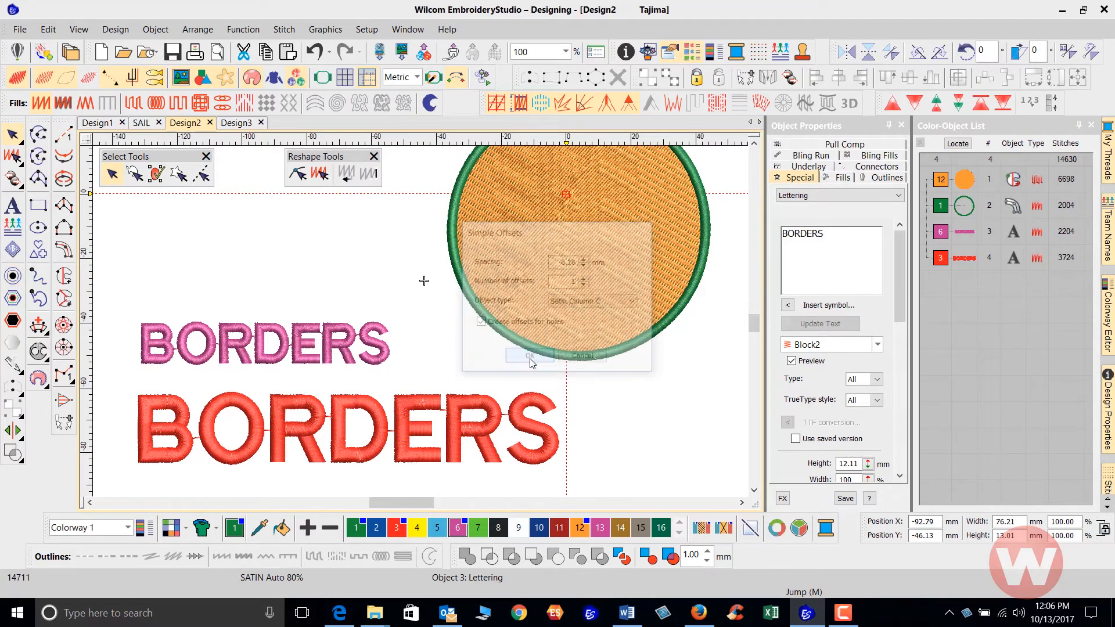
pyautogui.click(529, 355)
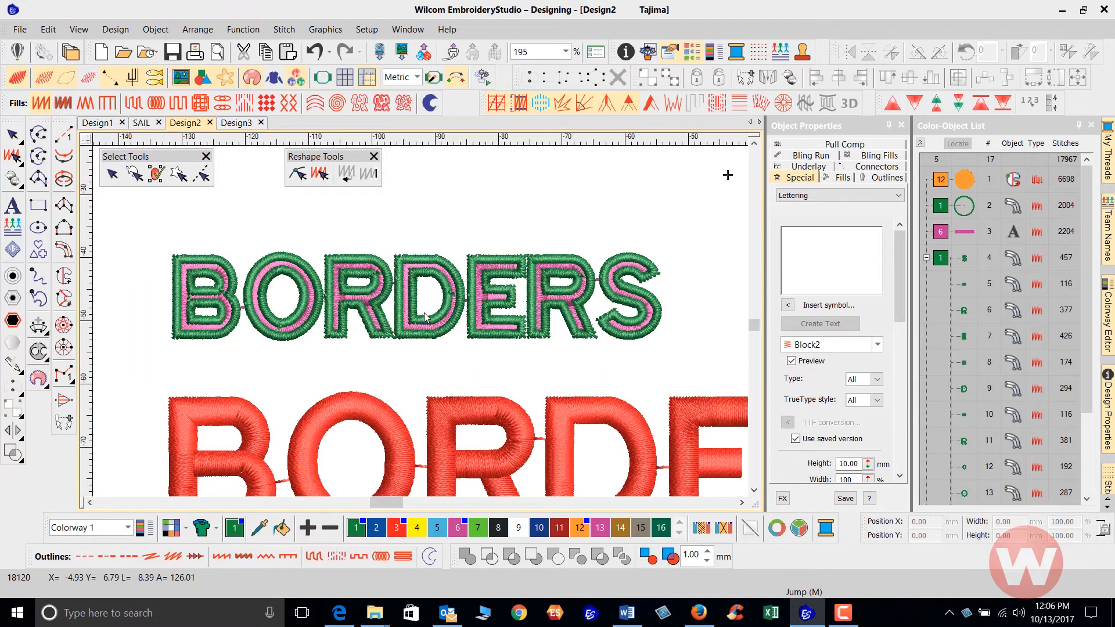
pyautogui.moveTo(340, 262)
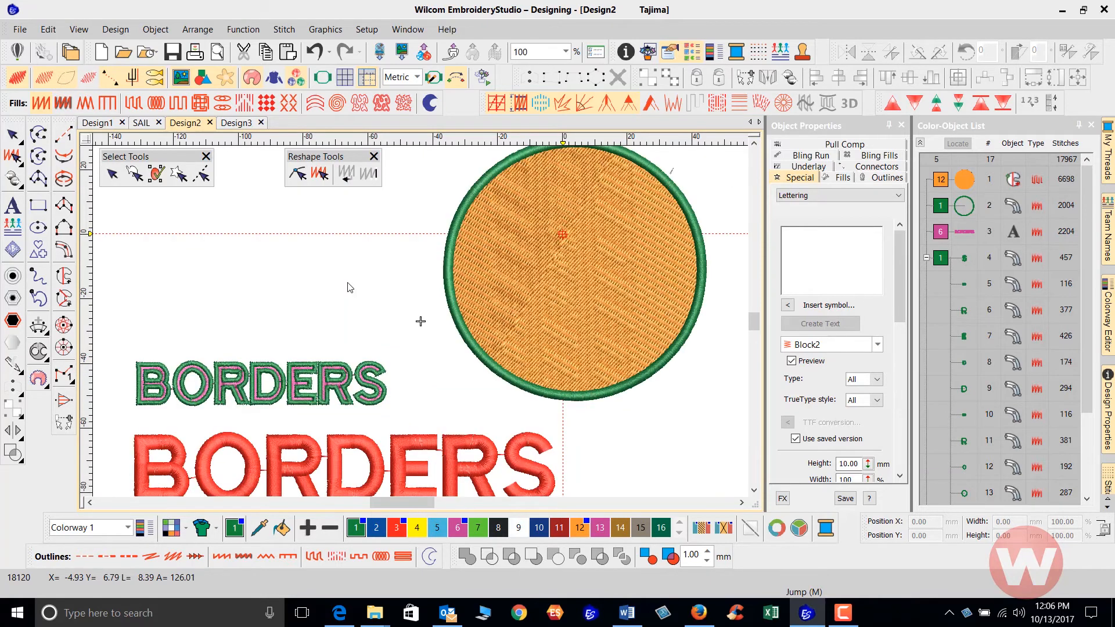
pyautogui.moveTo(299, 386)
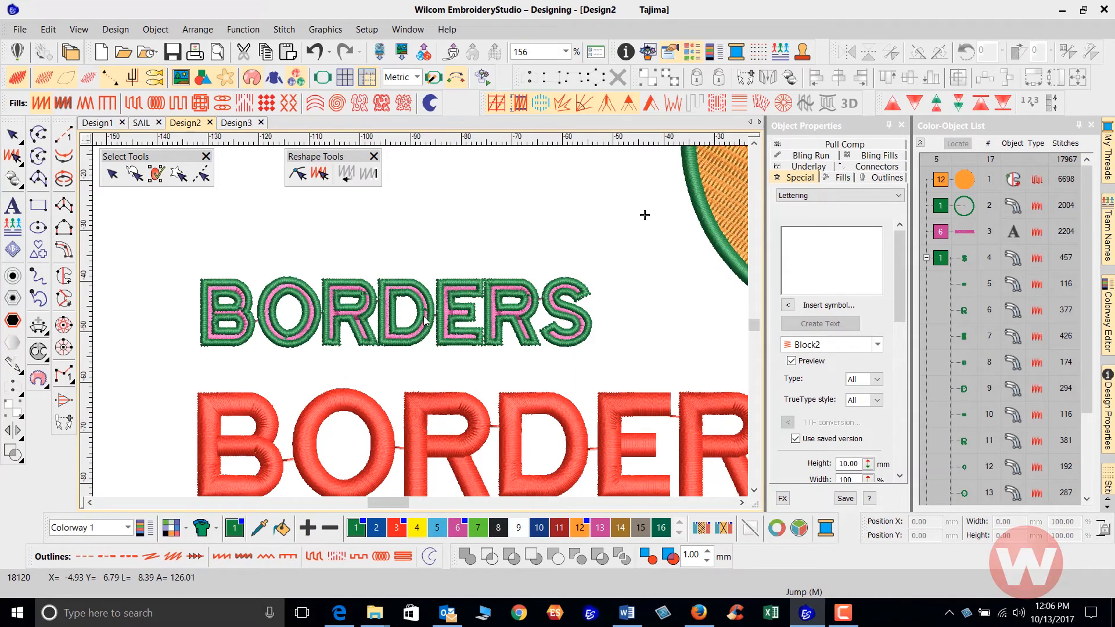
pyautogui.moveTo(306, 259)
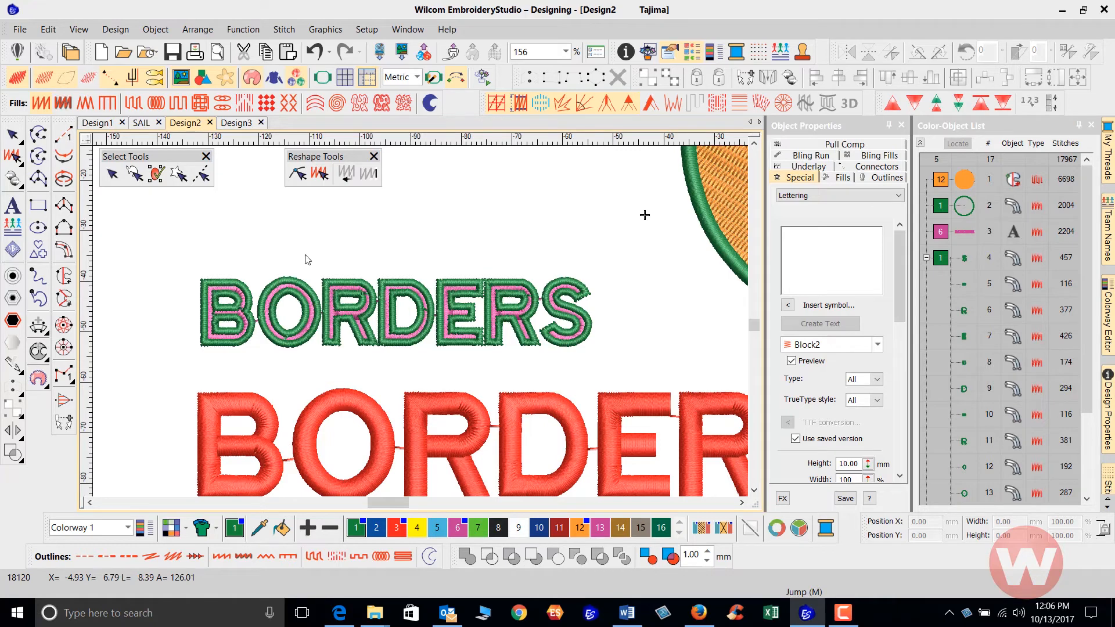
pyautogui.moveTo(314, 51)
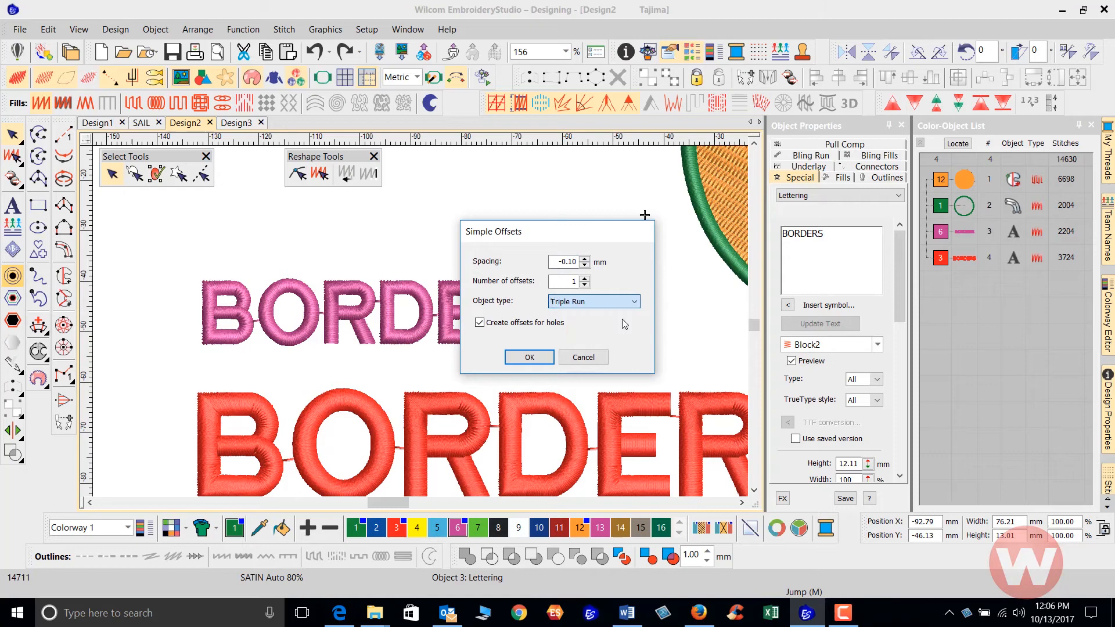
# Confirm a Triple Run offset outline around the pink lettering
pyautogui.click(529, 358)
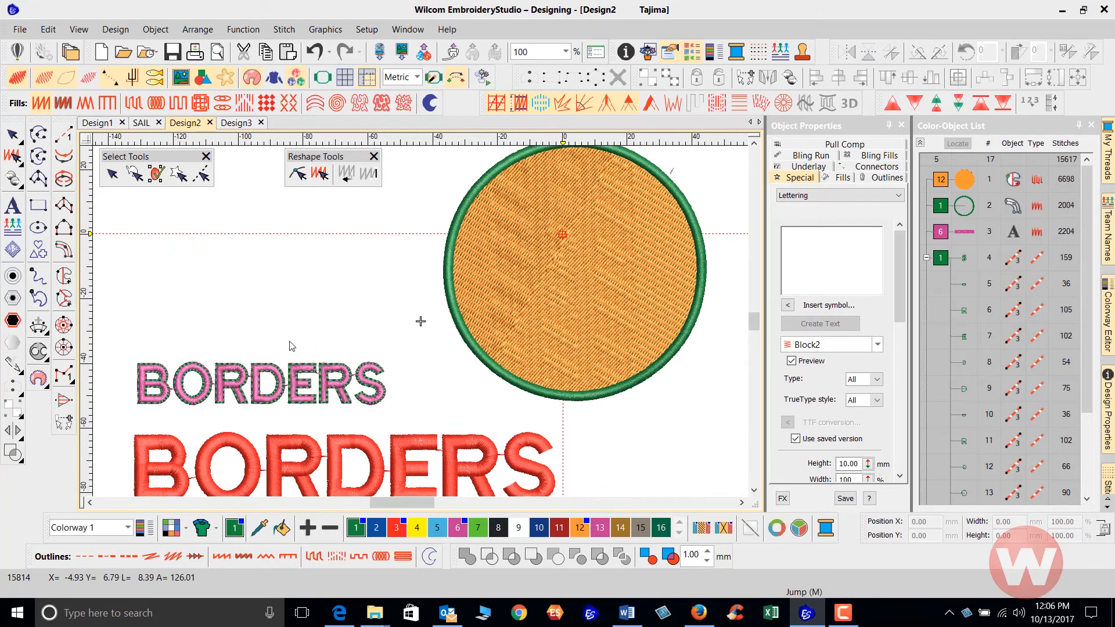
pyautogui.moveTo(155, 376)
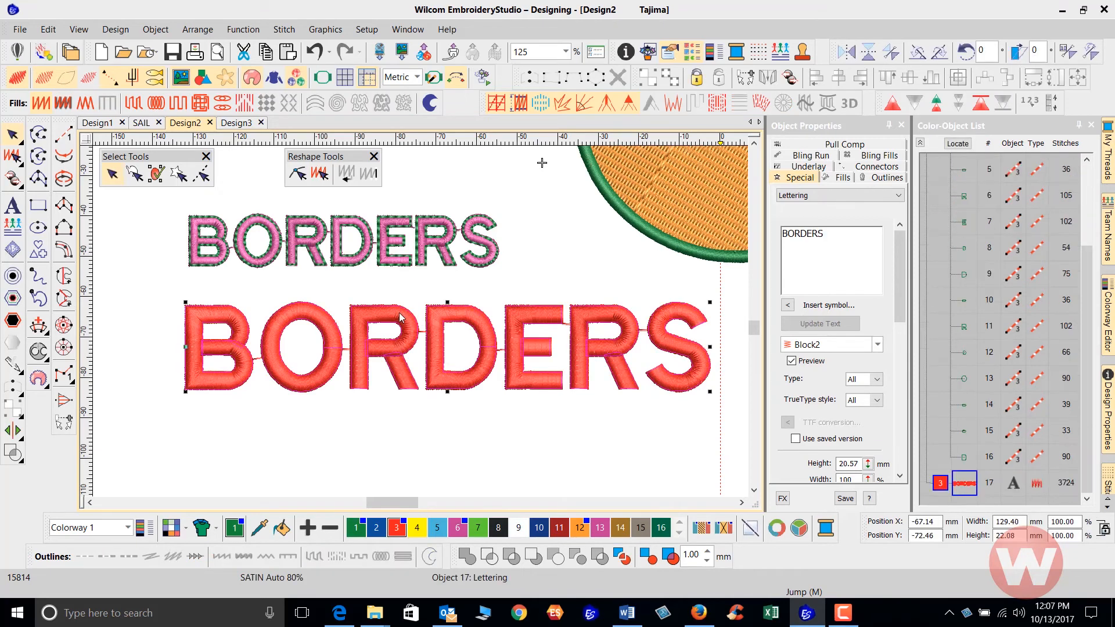
pyautogui.moveTo(117, 291)
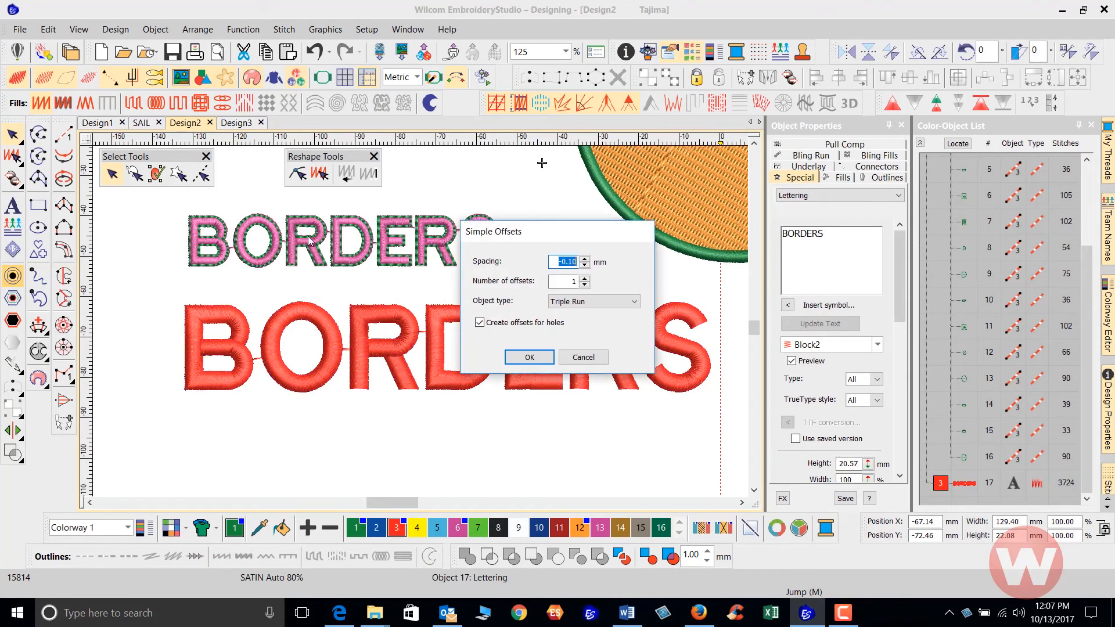
# Choose Satin Column C as the red BORDERS lettering's offset border type
pyautogui.click(632, 301)
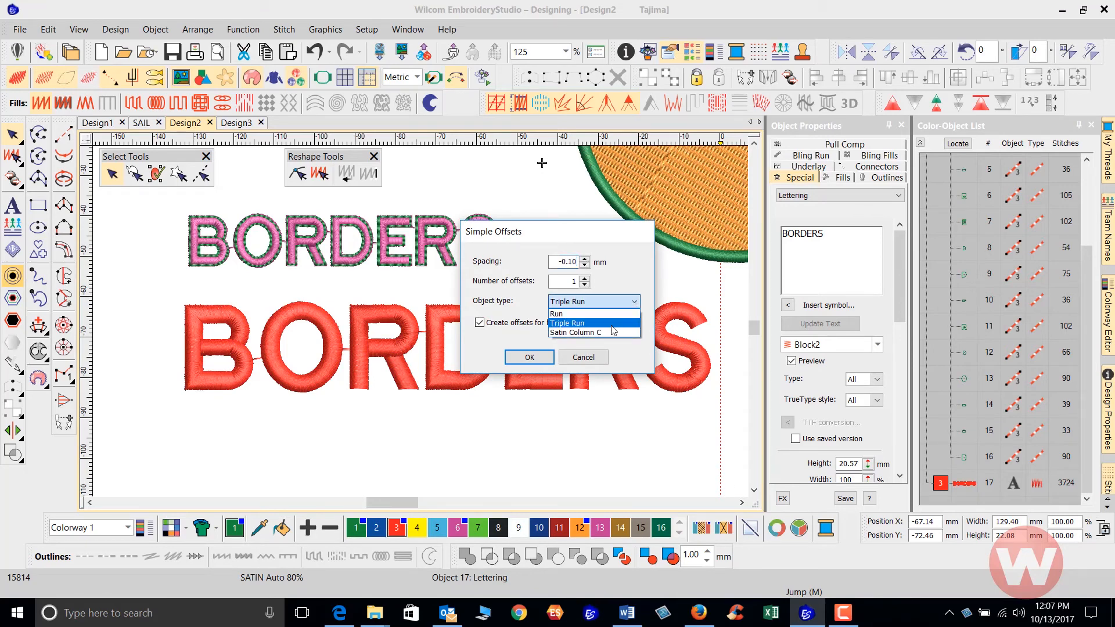
pyautogui.click(529, 358)
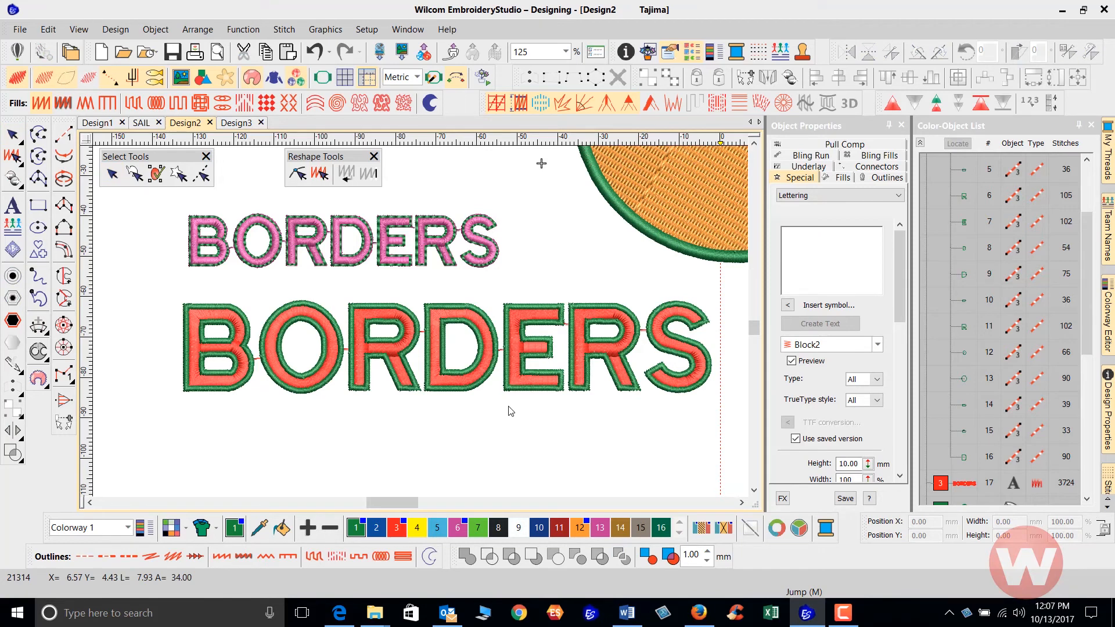
pyautogui.moveTo(425, 362)
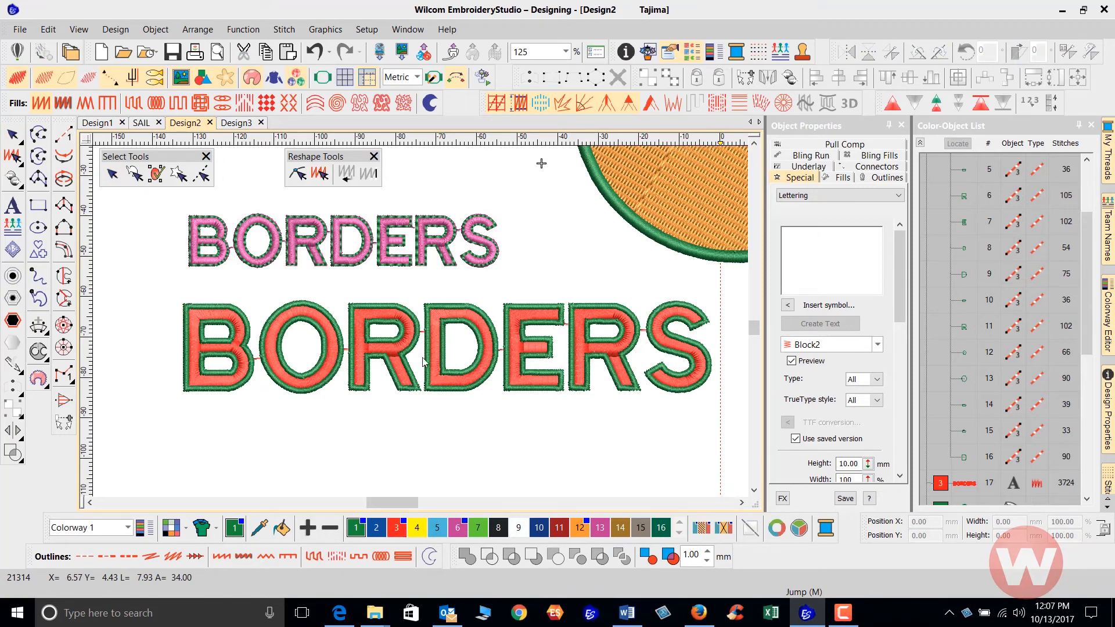
pyautogui.moveTo(307, 321)
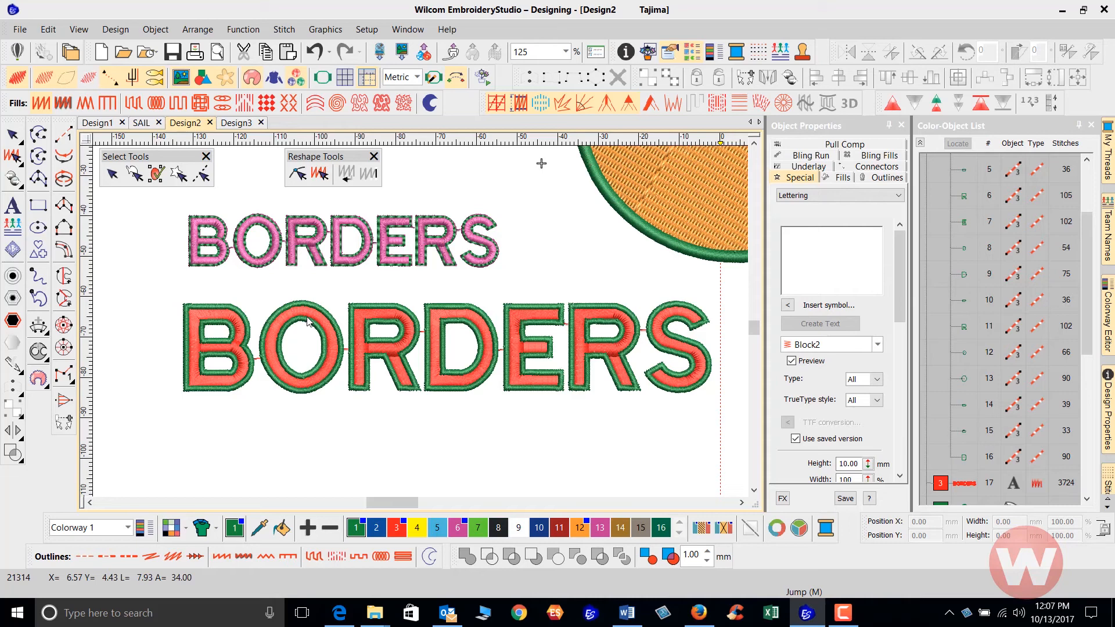
pyautogui.moveTo(285, 330)
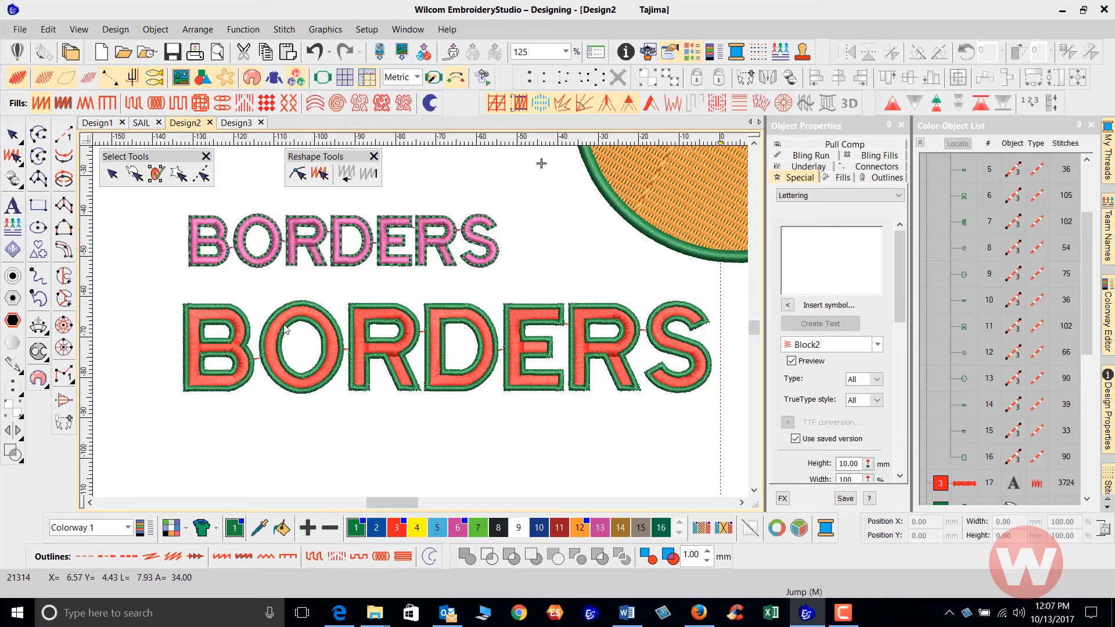
pyautogui.moveTo(441, 299)
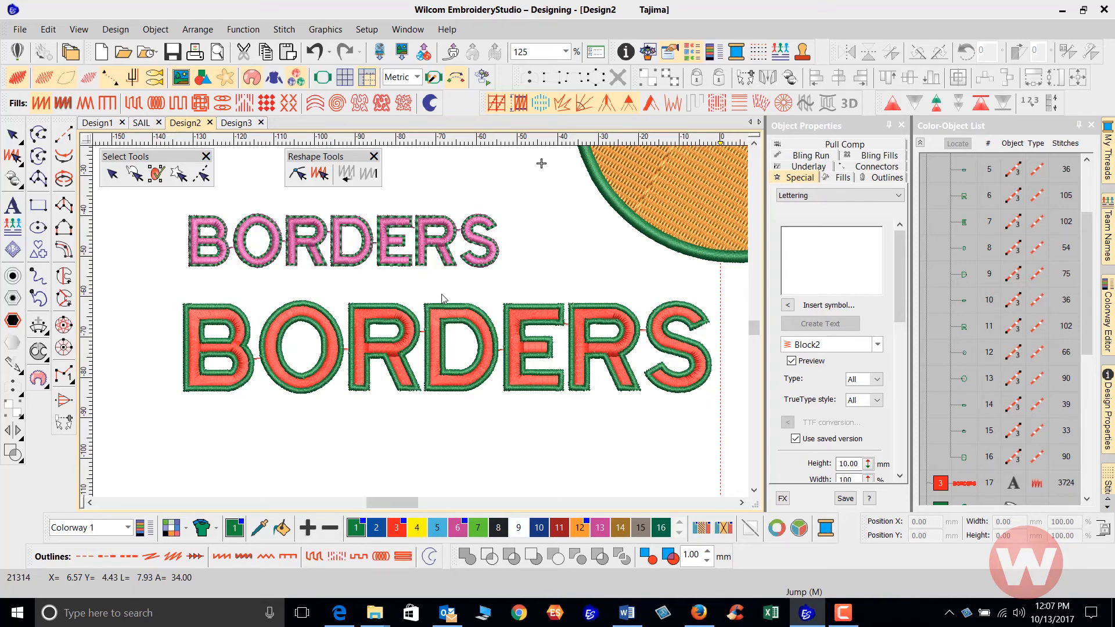
pyautogui.moveTo(482, 342)
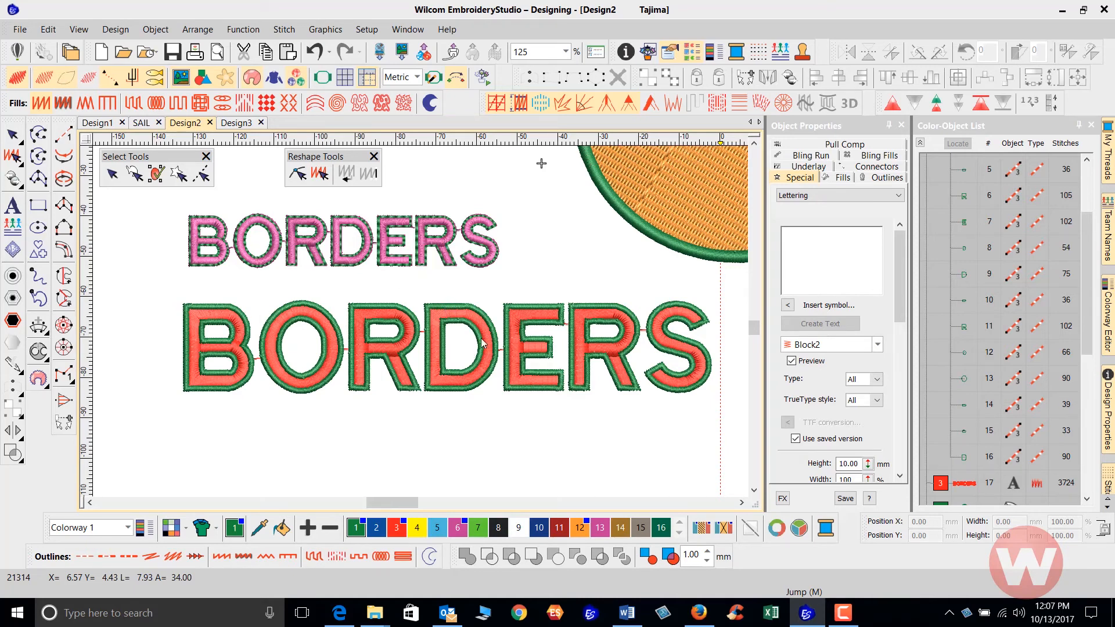
pyautogui.moveTo(544, 265)
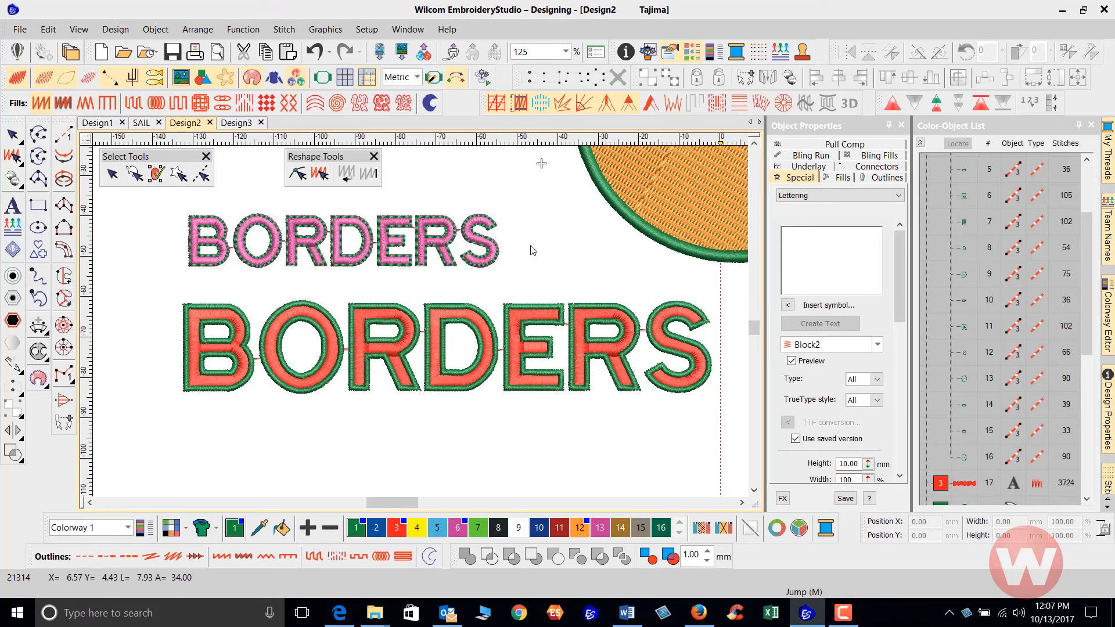
pyautogui.moveTo(551, 247)
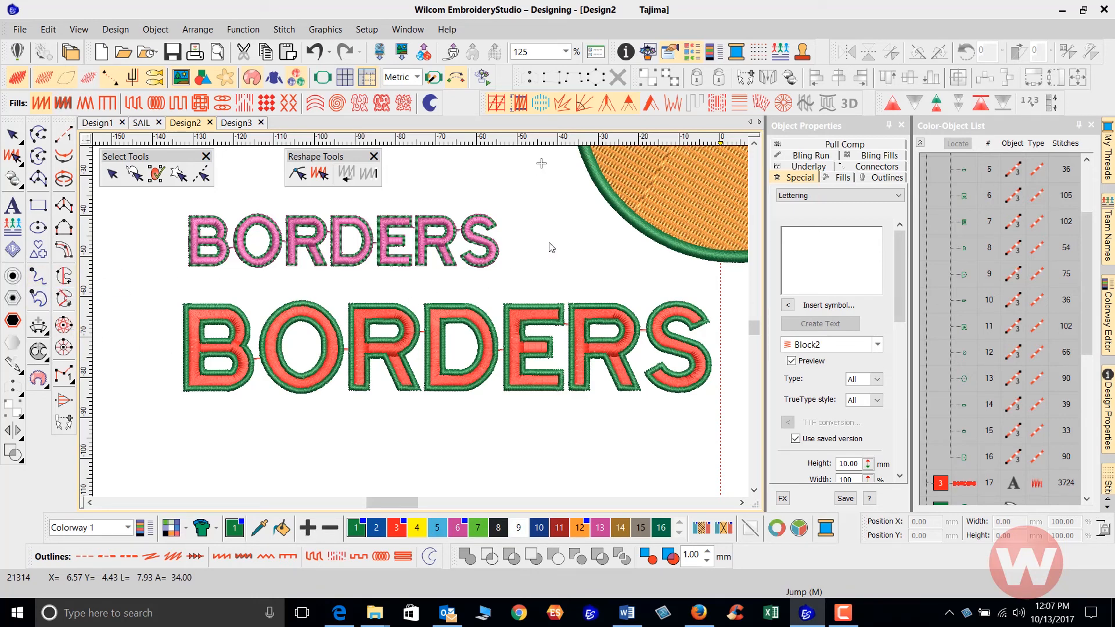